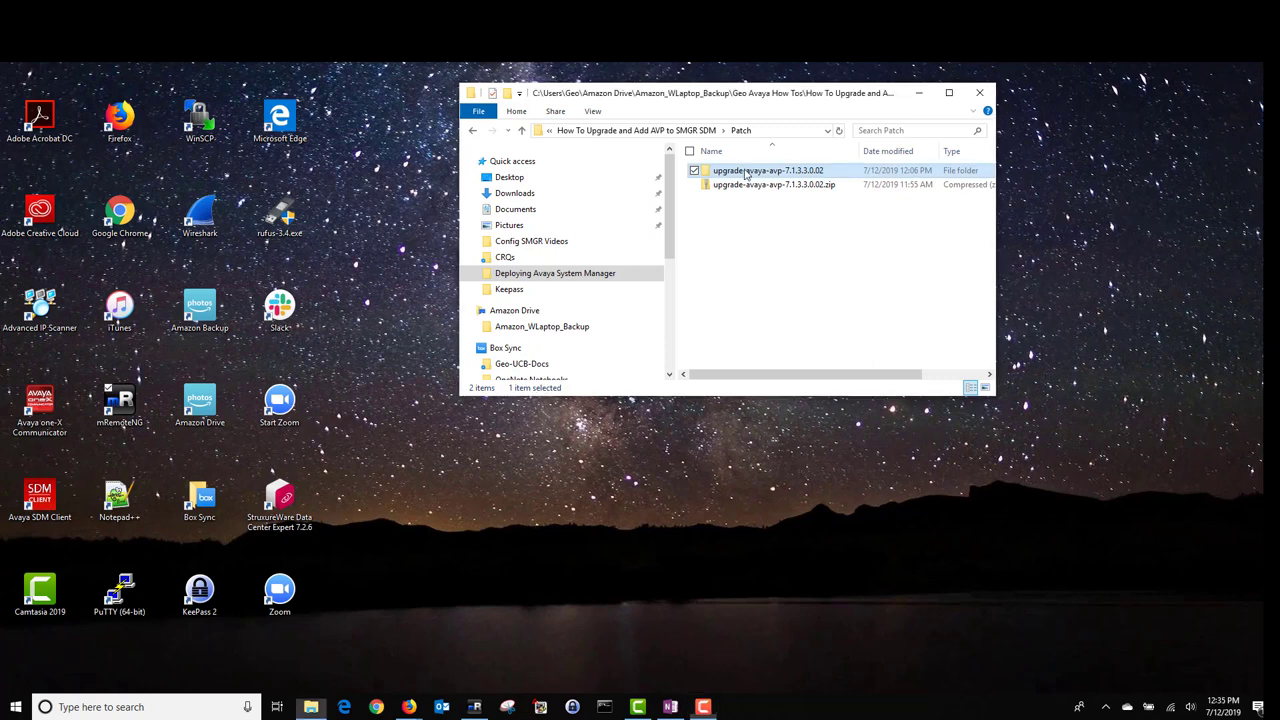
Open the upgrade-avaya-avp-7.1.3.3.0.02 folder and browse inside avaya-avp-7.1.3.3.0.02.zip
{"action": "double_click", "coordinate": [768, 170]}
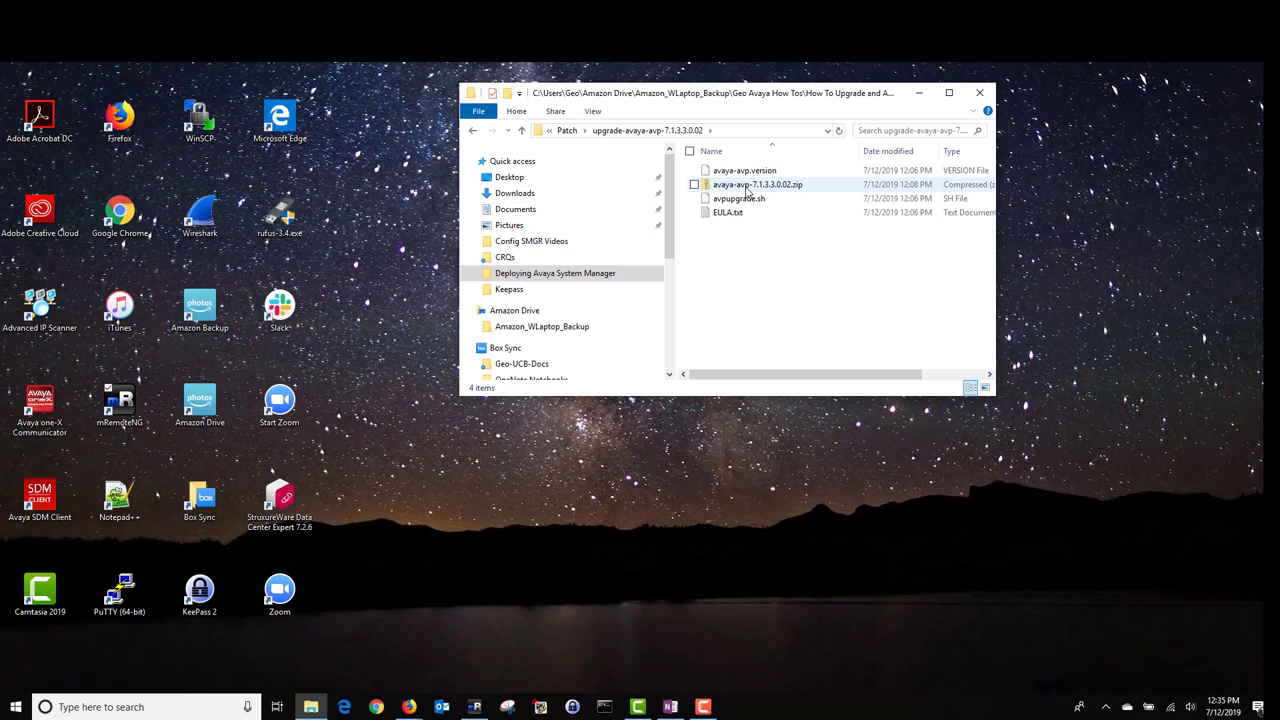
{"action": "double_click", "coordinate": [757, 184]}
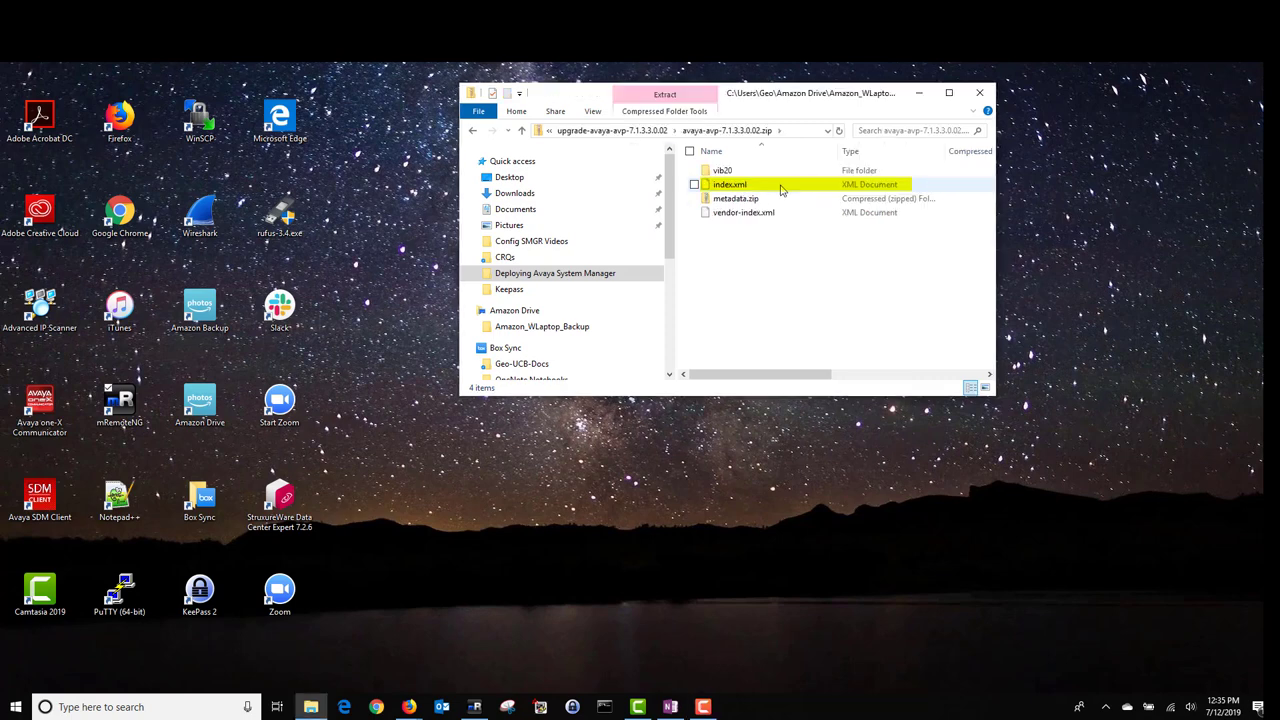
{"action": "mouse_move", "coordinate": [785, 220]}
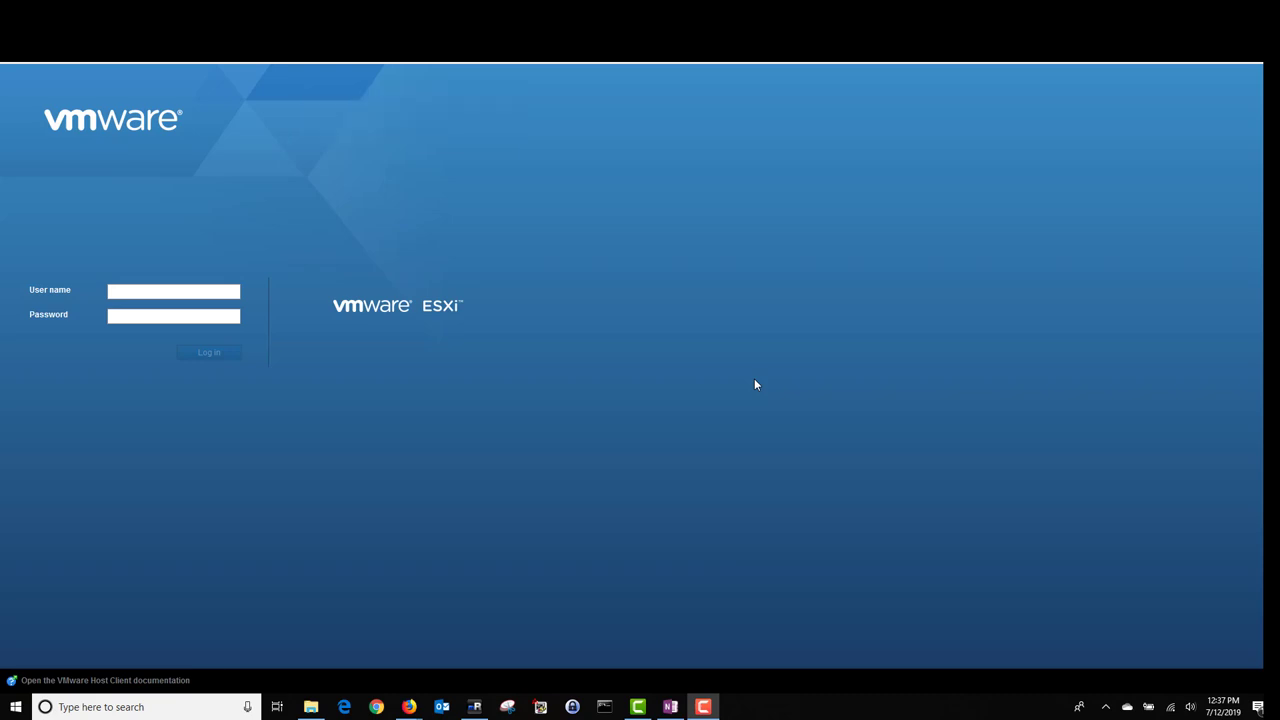
{"action": "mouse_move", "coordinate": [475, 301]}
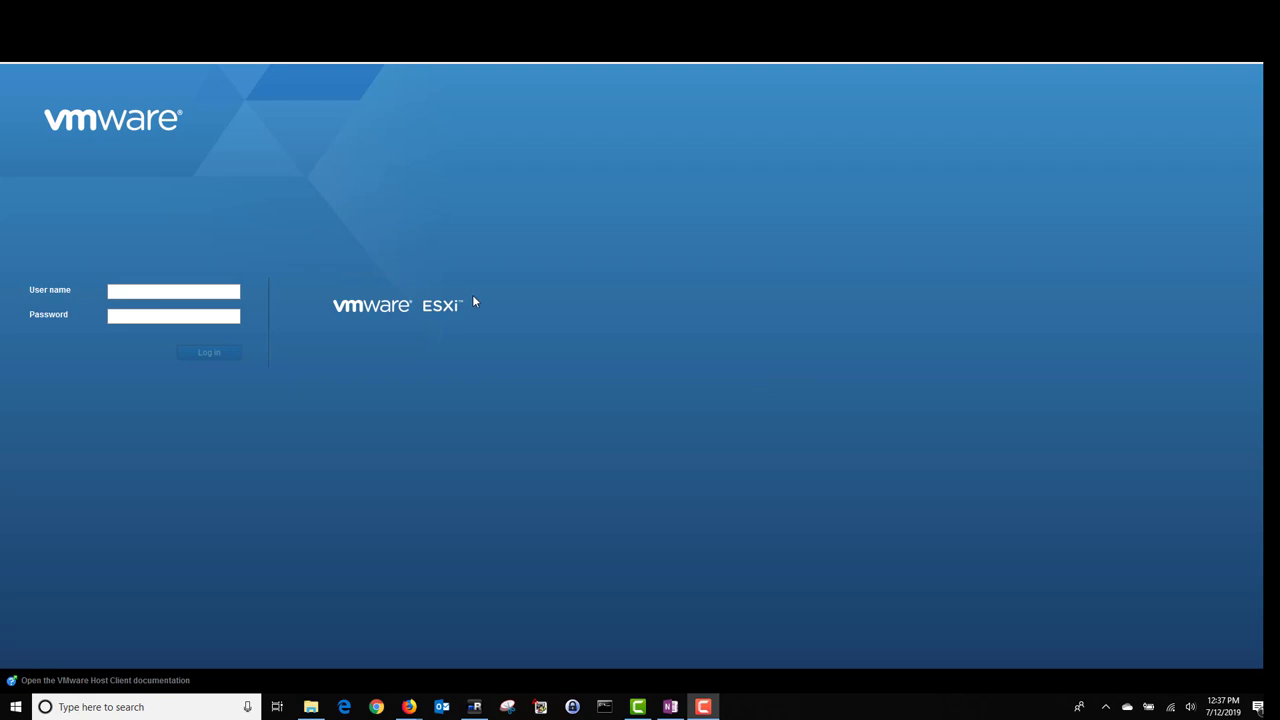
Log in to the ESXi host and enable Secure Shell (SSH) from the host Actions menu
{"action": "left_click", "coordinate": [208, 352]}
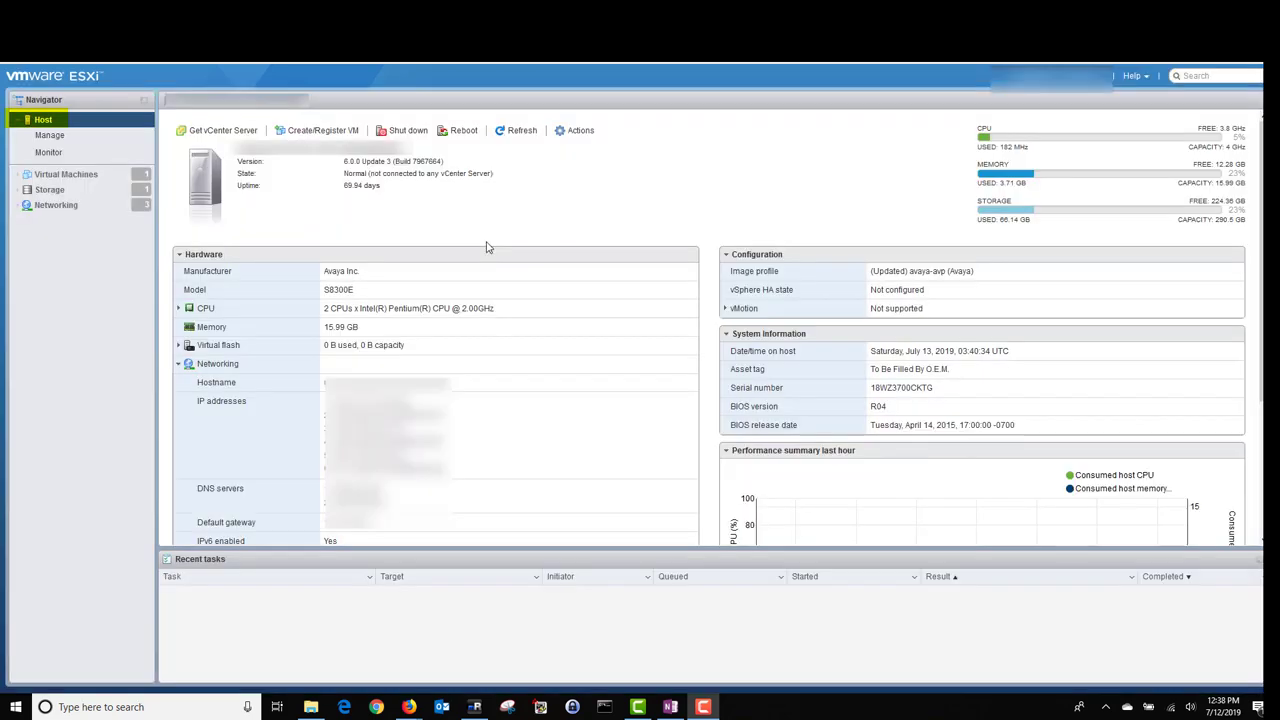
{"action": "mouse_move", "coordinate": [490, 214]}
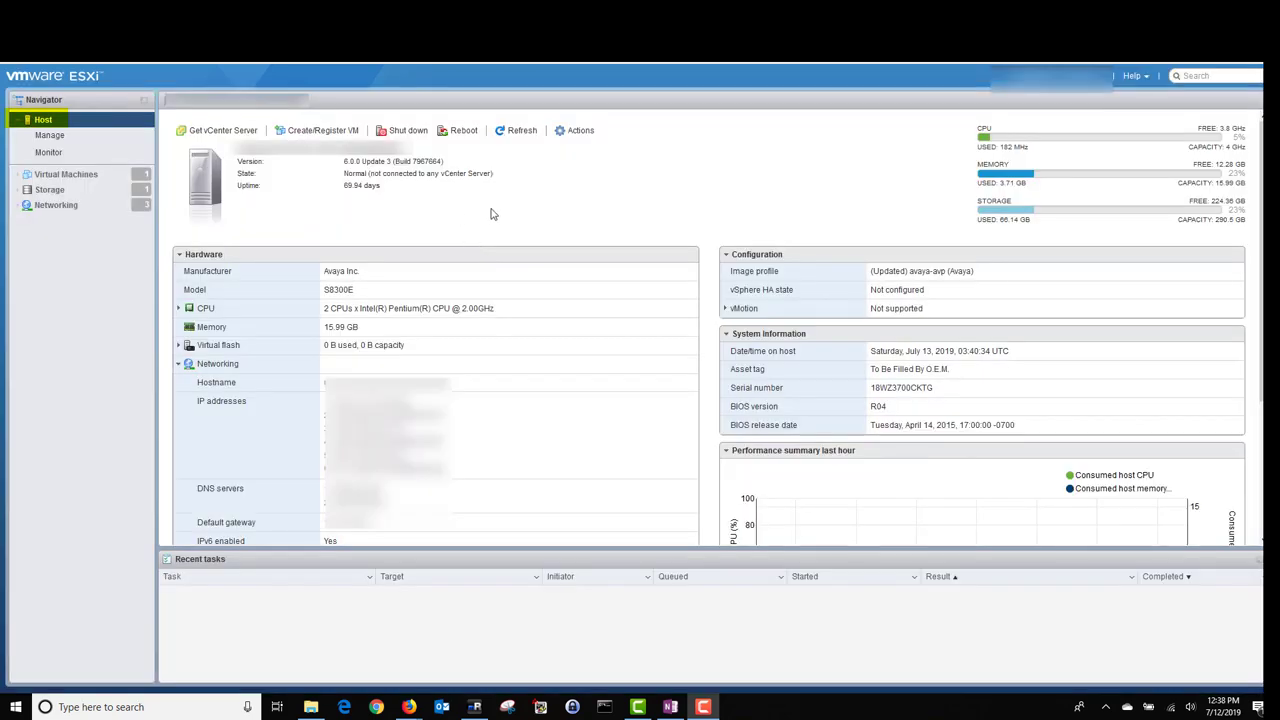
{"action": "left_click", "coordinate": [580, 130]}
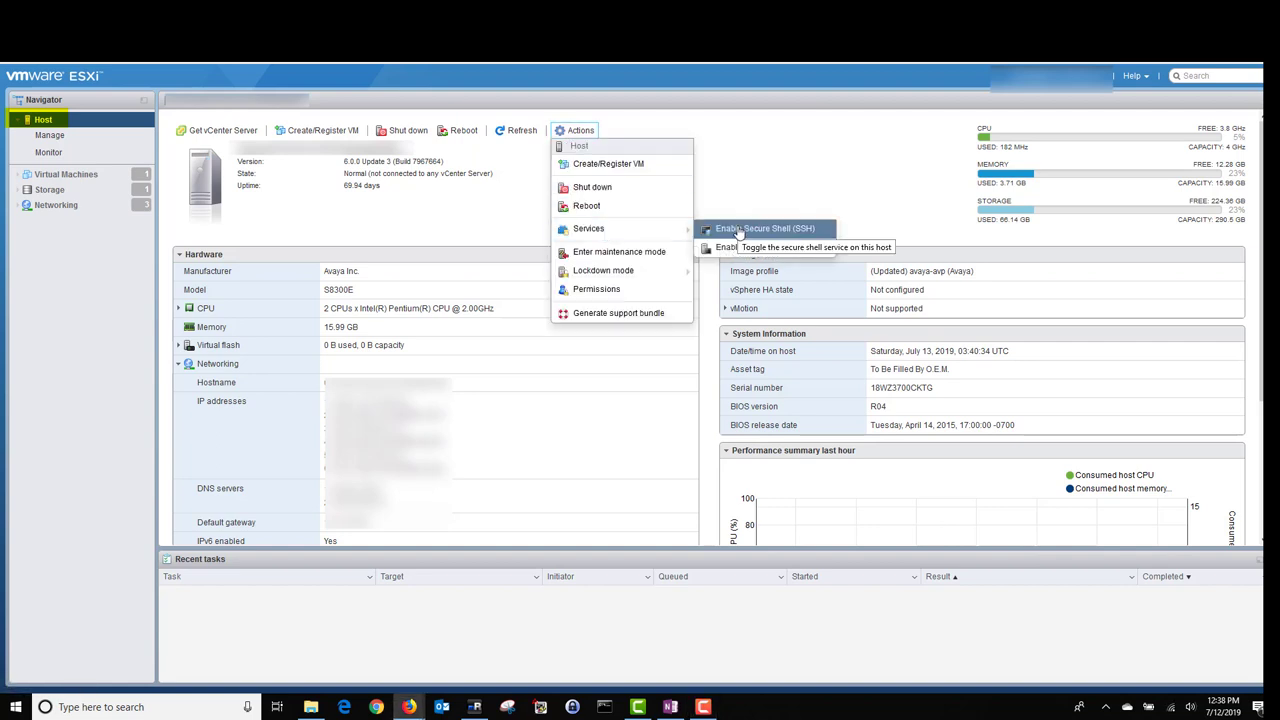
{"action": "left_click", "coordinate": [764, 228]}
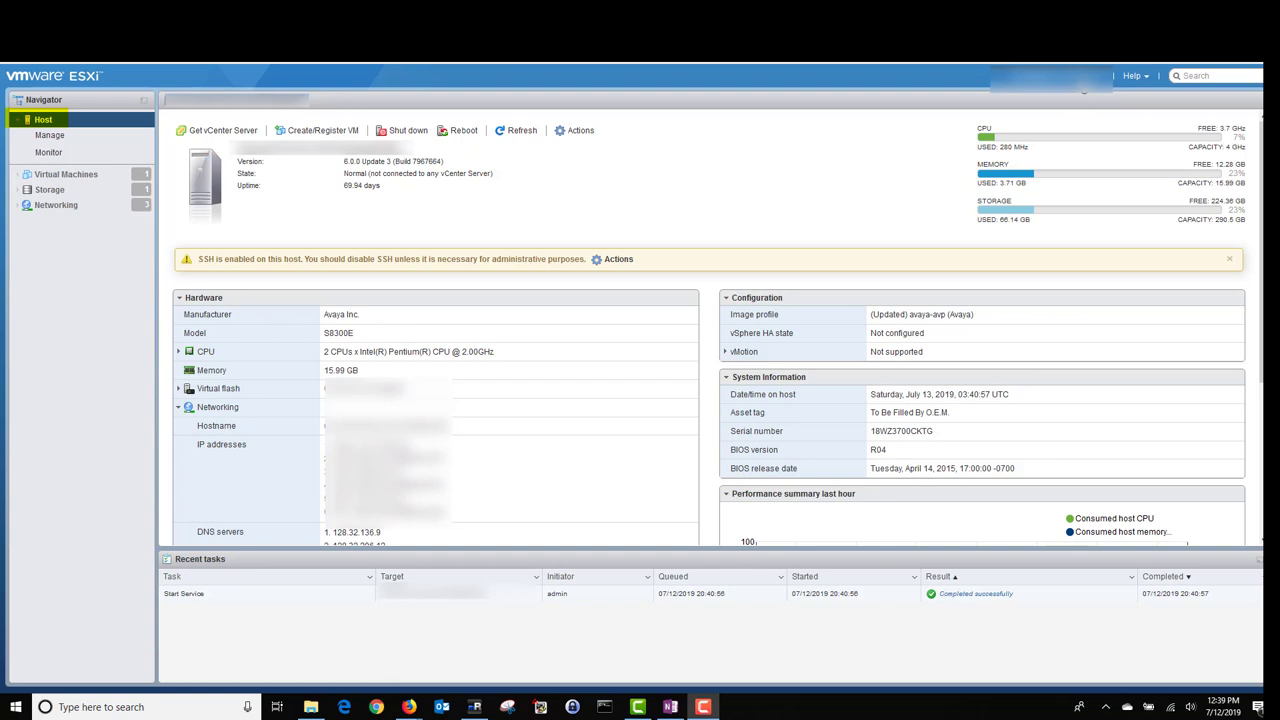
{"action": "left_click", "coordinate": [735, 707]}
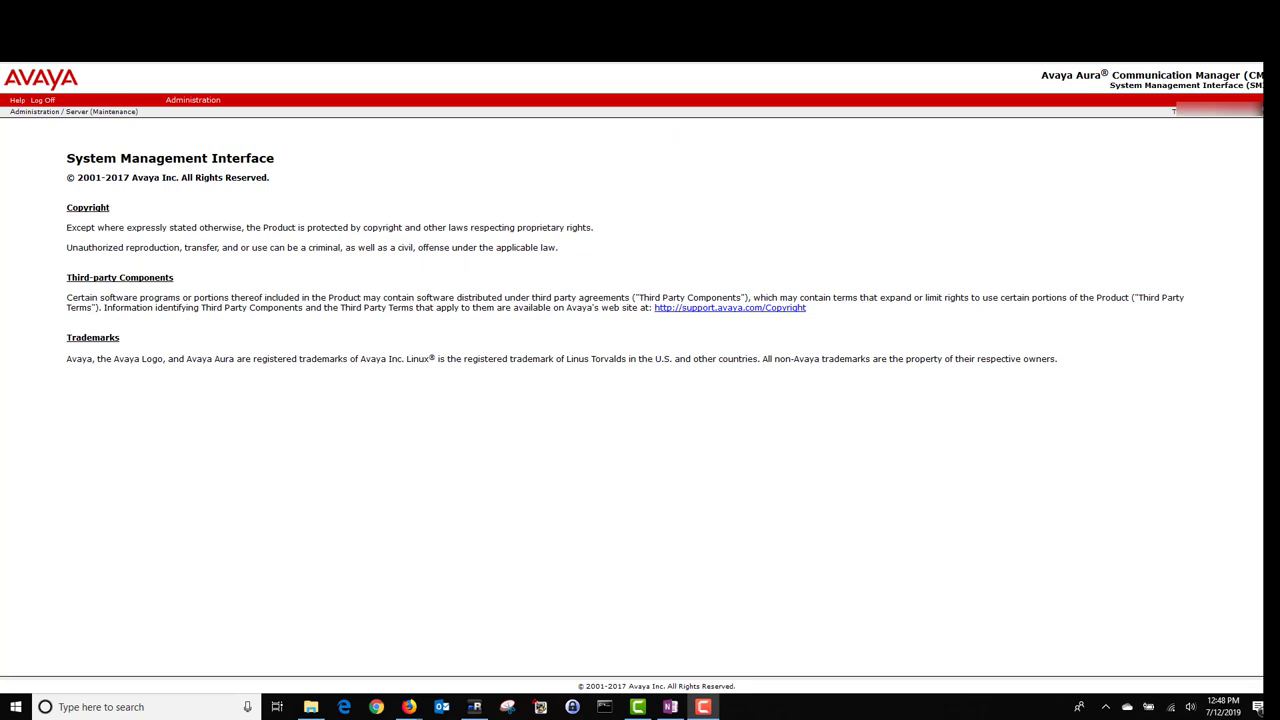
Shut down the Communication Manager server with restart-after-shutdown unchecked, and confirm
{"action": "left_click", "coordinate": [192, 99]}
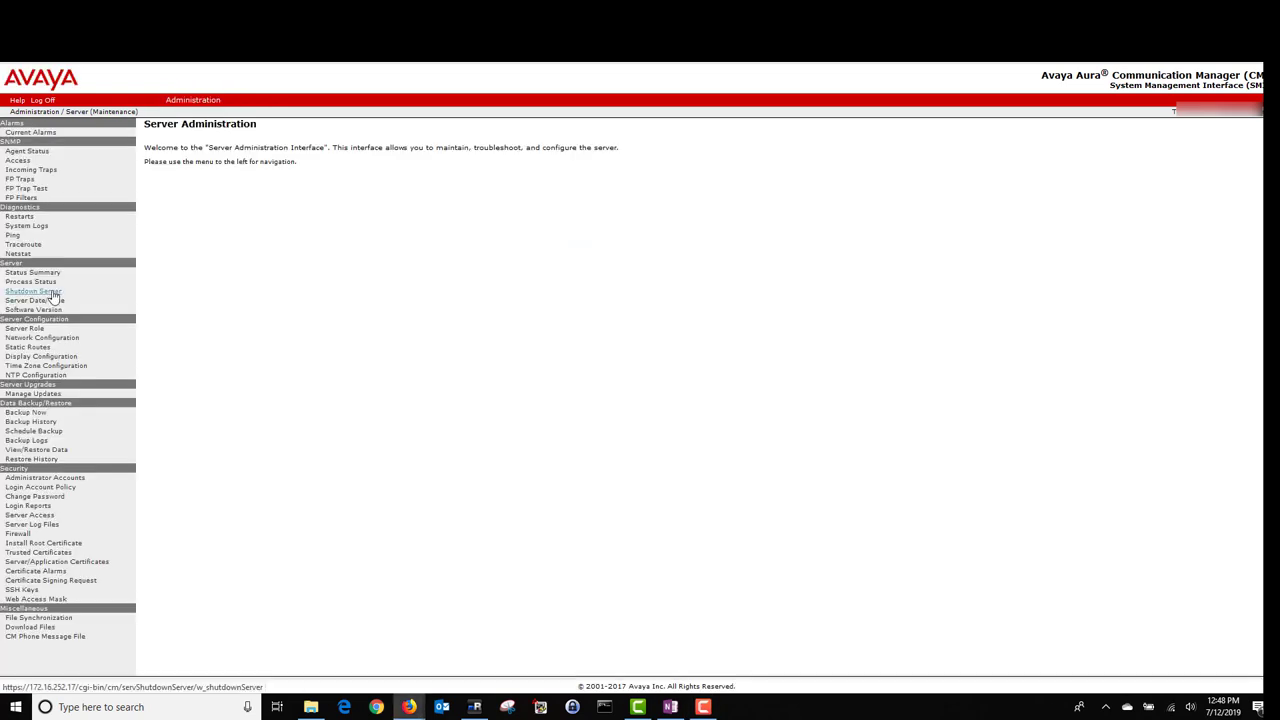
{"action": "left_click", "coordinate": [32, 291]}
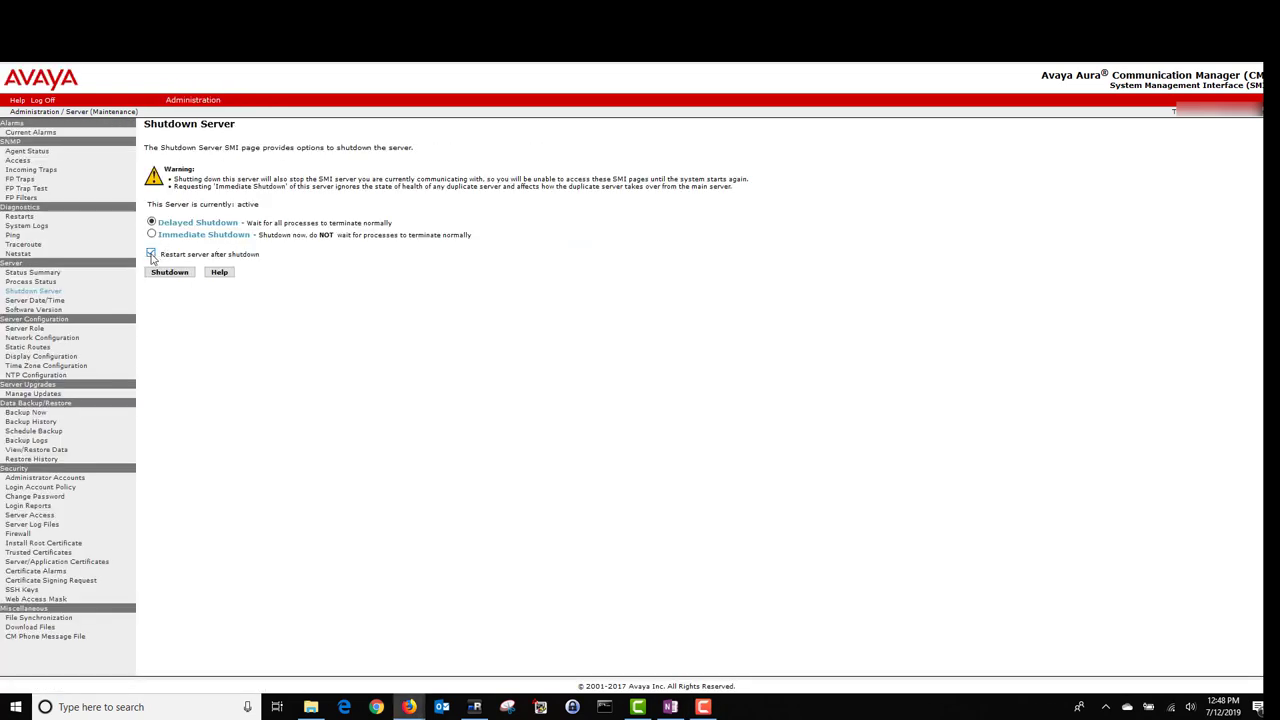
{"action": "left_click", "coordinate": [151, 253]}
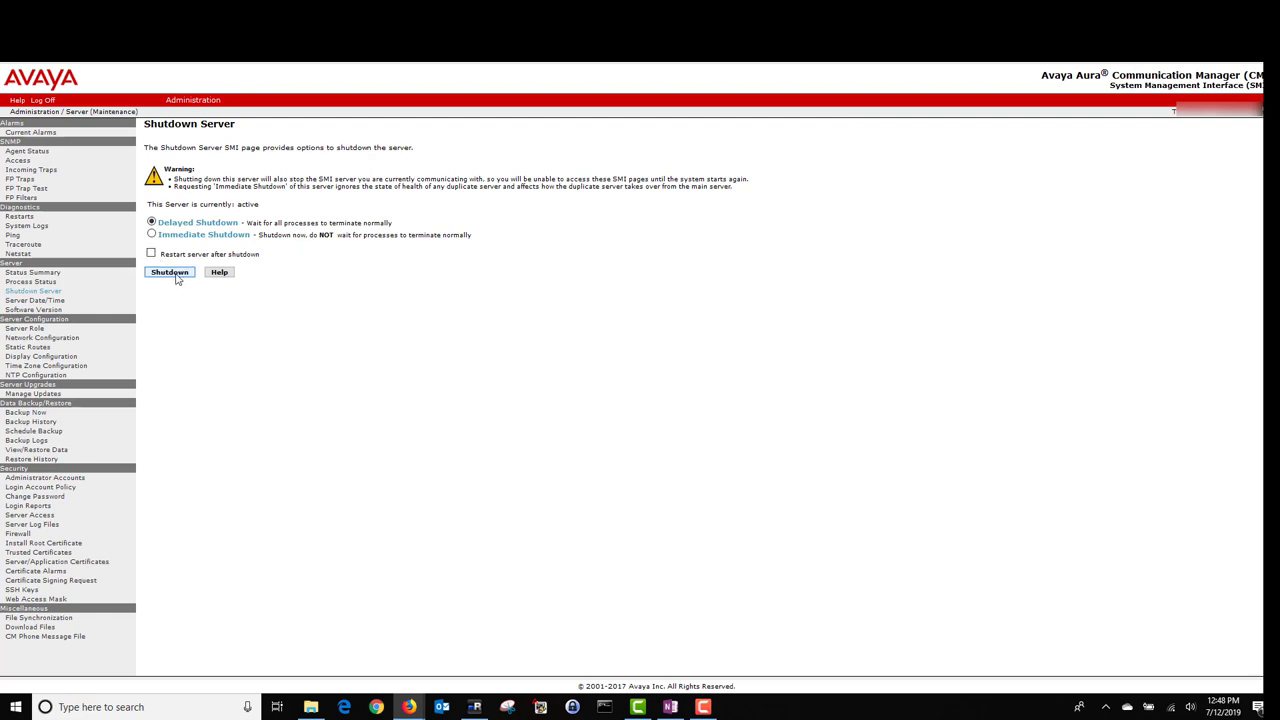
{"action": "left_click", "coordinate": [169, 271]}
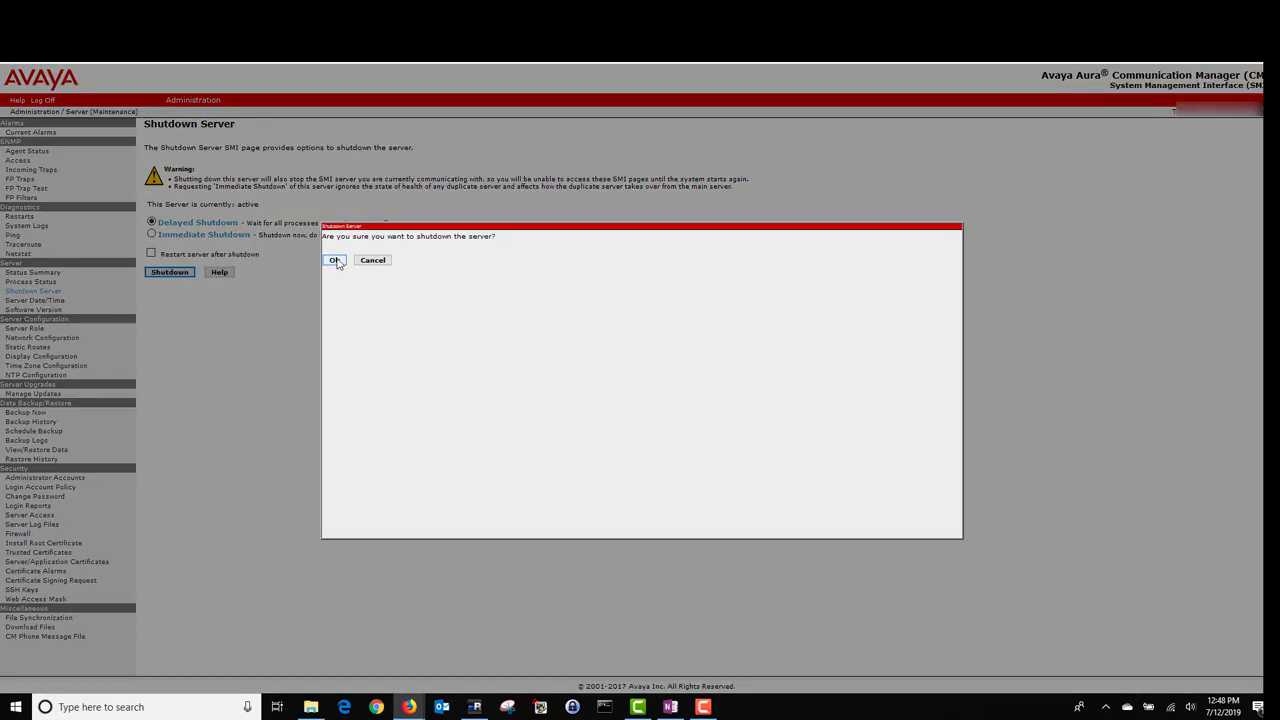
{"action": "left_click", "coordinate": [335, 260]}
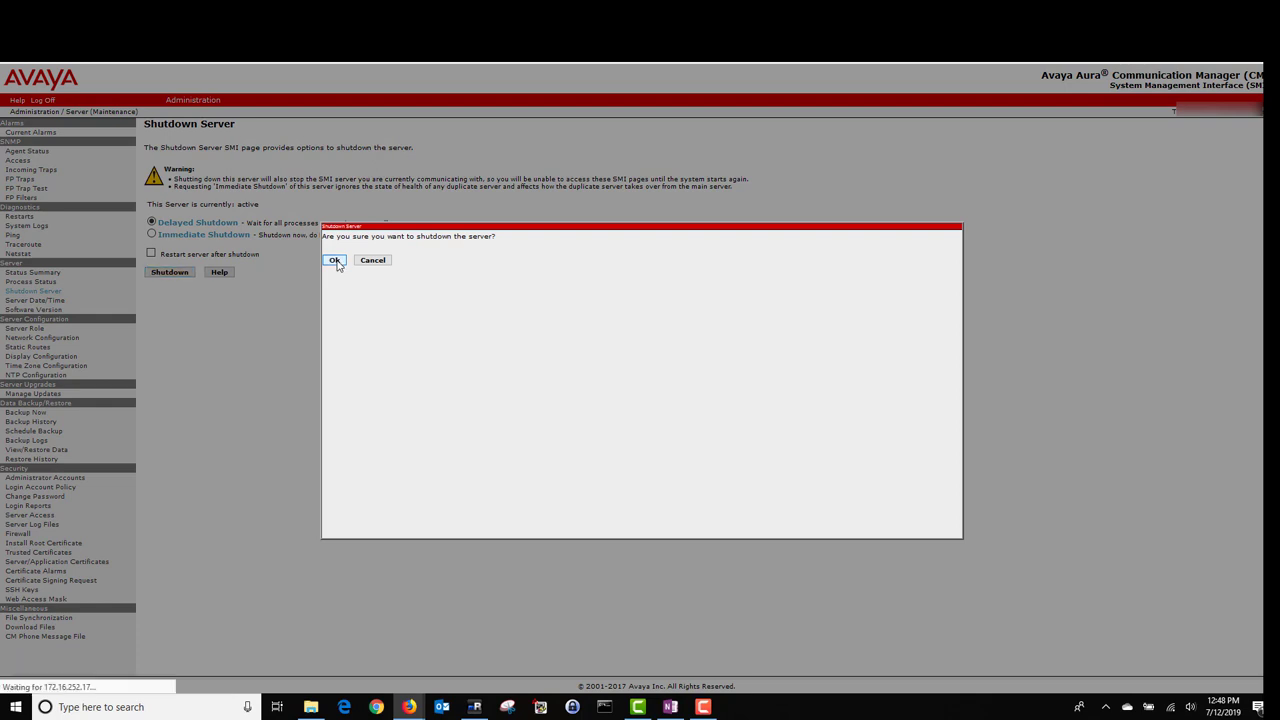
Put the ESXi host into maintenance mode from the Navigator's Host menu
{"action": "left_click", "coordinate": [335, 260]}
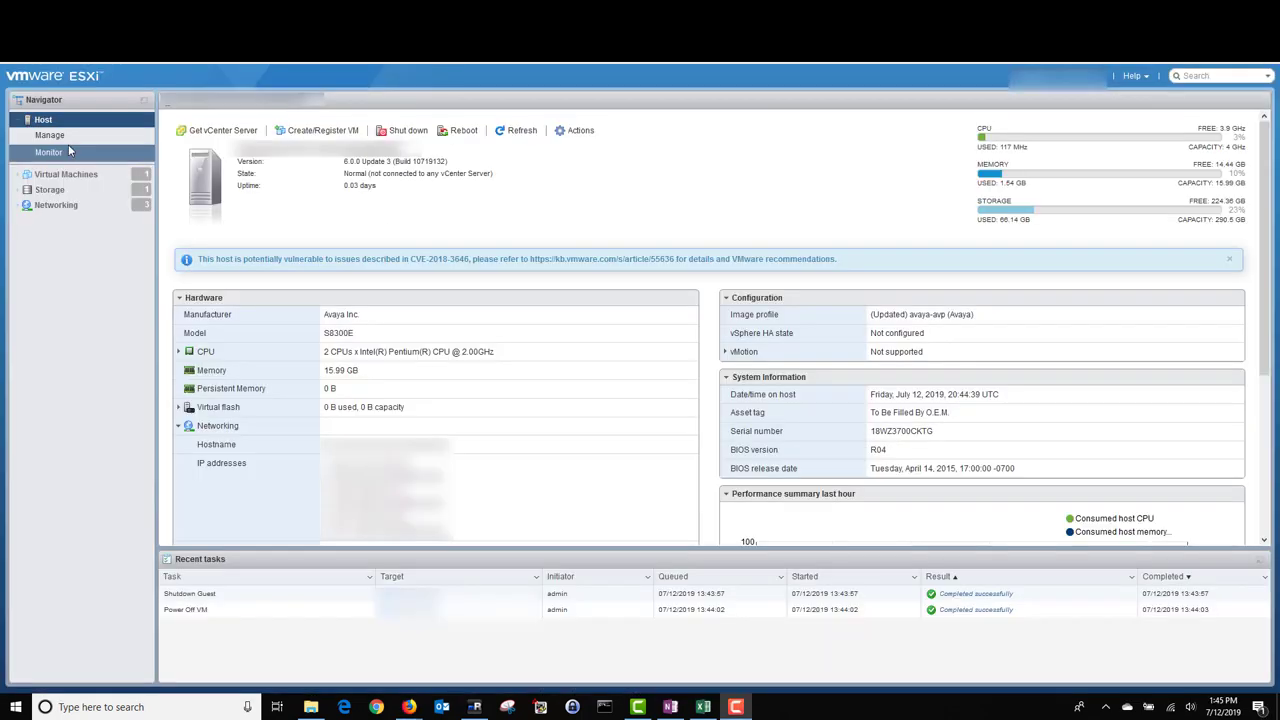
{"action": "mouse_move", "coordinate": [61, 282]}
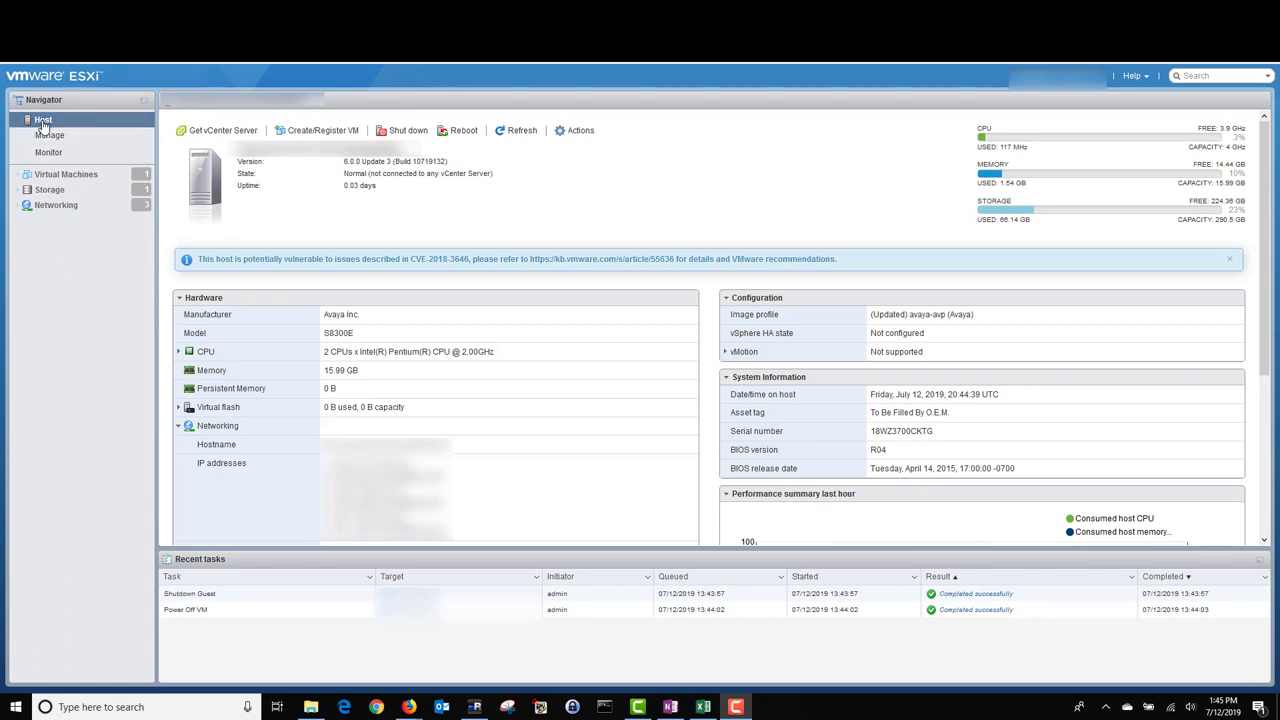
{"action": "right_click", "coordinate": [42, 119]}
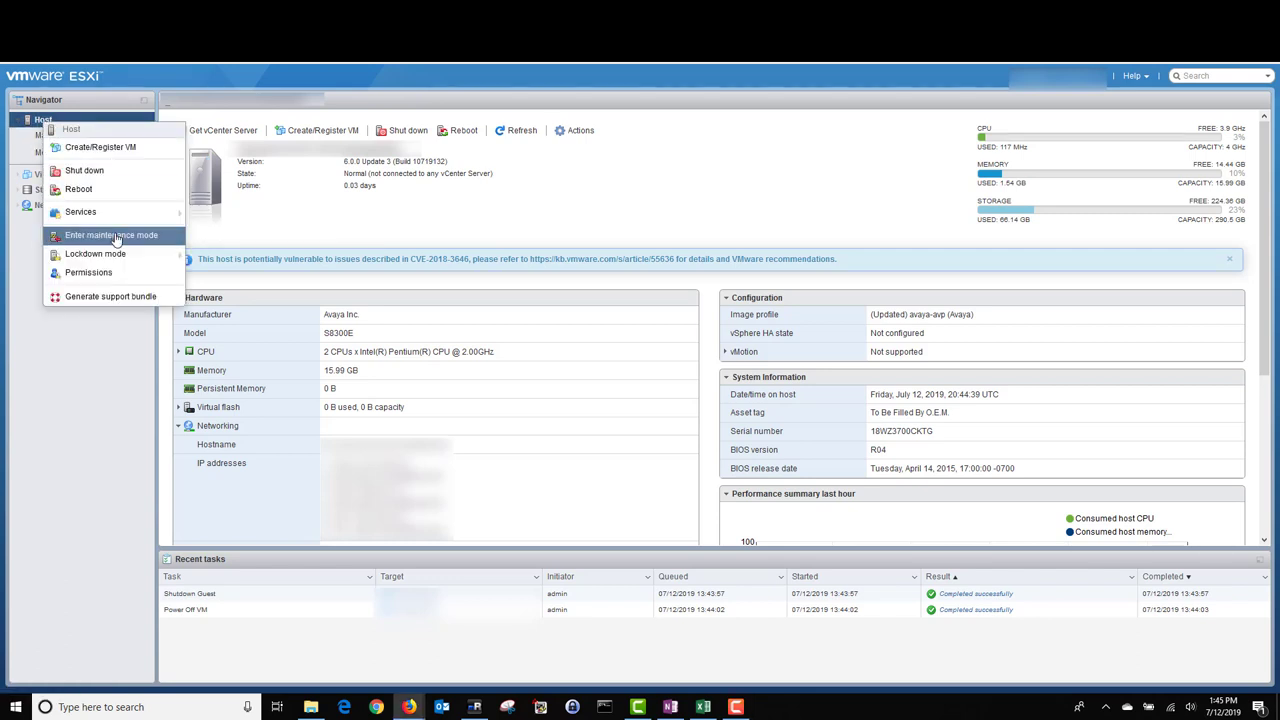
{"action": "left_click", "coordinate": [110, 234]}
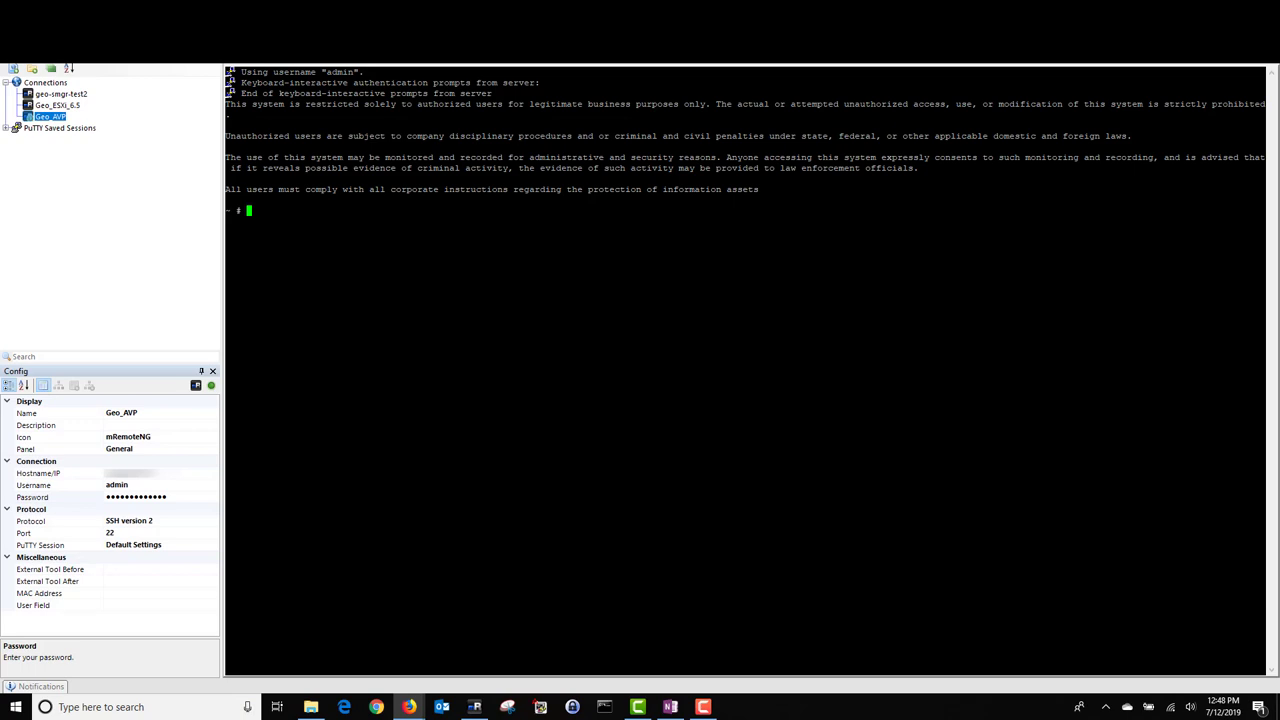
Run 'esxcli software vib update -d /tmp/avaya-avp-7.1.3.3.0.02.zip' in the Geo_AVP SSH session
{"action": "type", "text": "esxcli software vib update -d /tmp/avaya-avp-7.1.3.3.0.02.zip"}
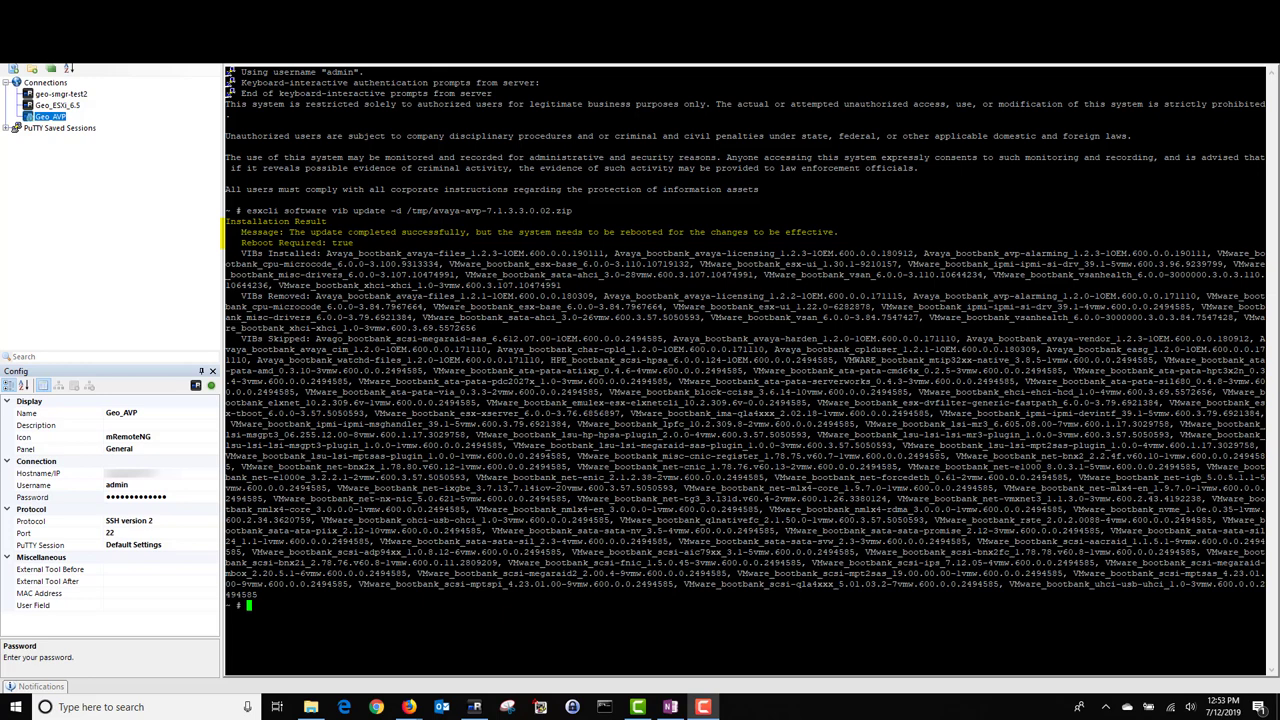
{"action": "type", "text": "re"}
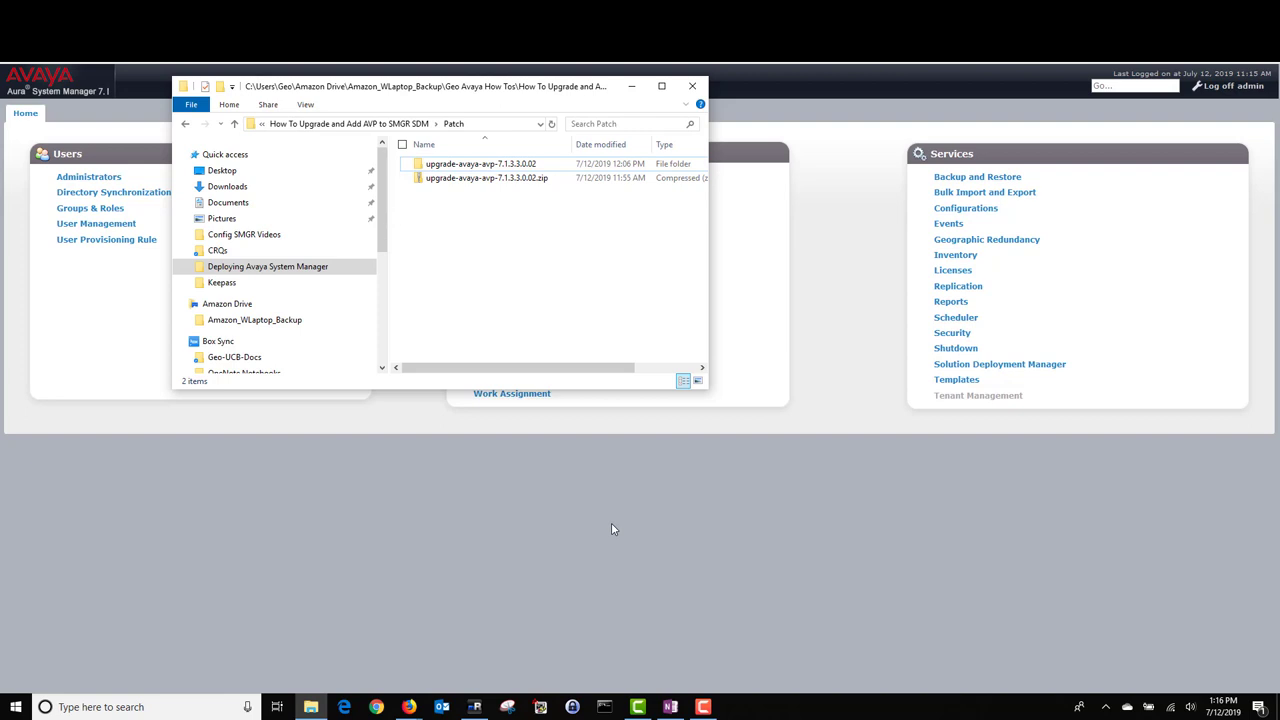
Close the patch folder window covering the System Manager home page
{"action": "left_click", "coordinate": [487, 178]}
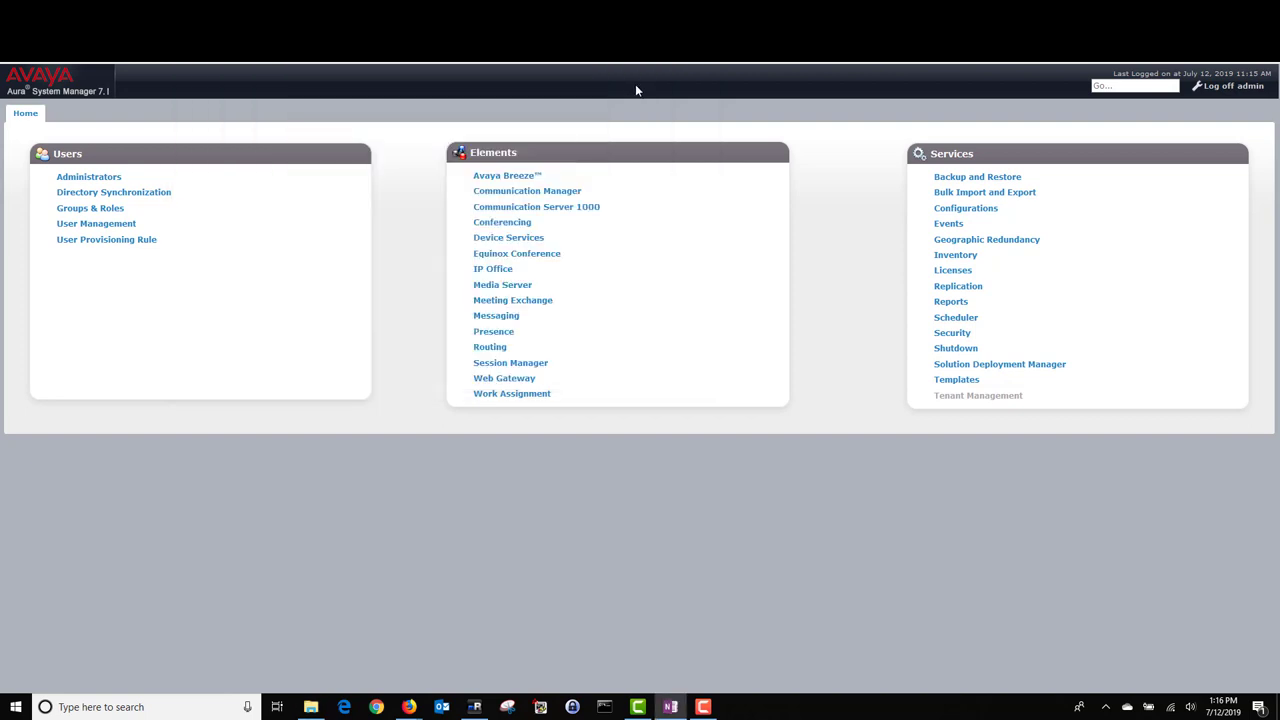
{"action": "mouse_move", "coordinate": [615, 307]}
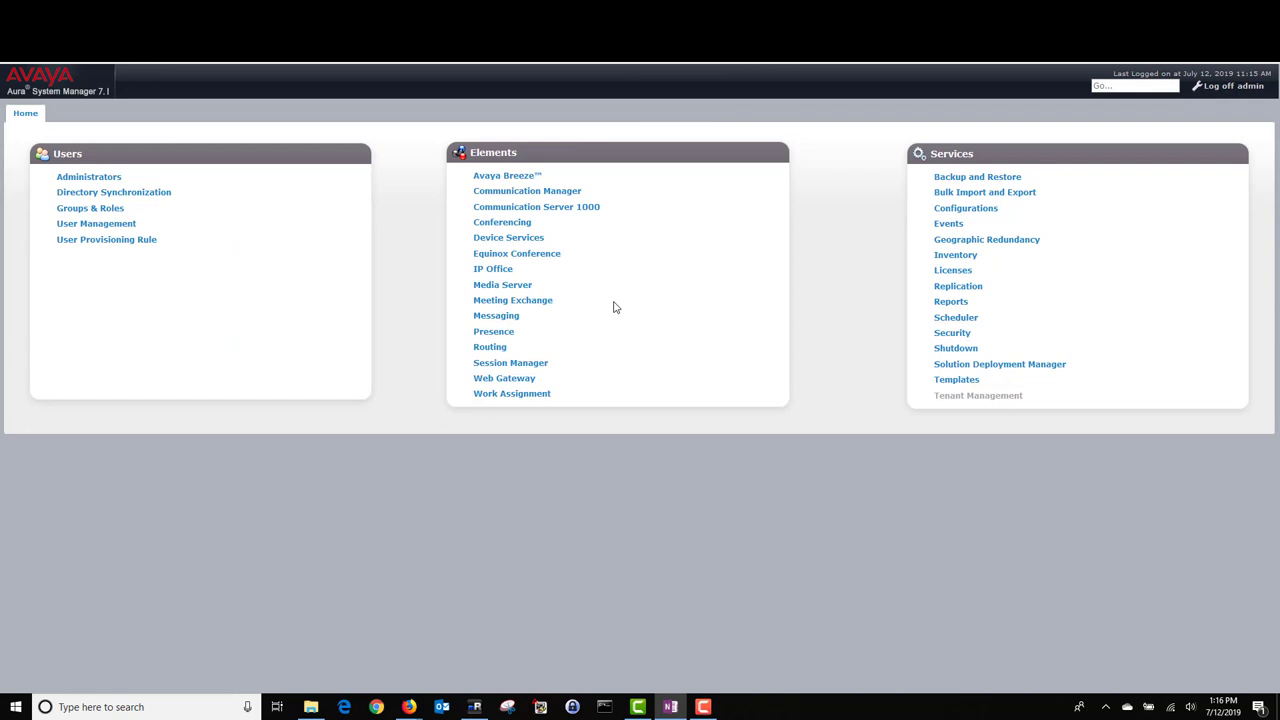
{"action": "mouse_move", "coordinate": [1043, 363]}
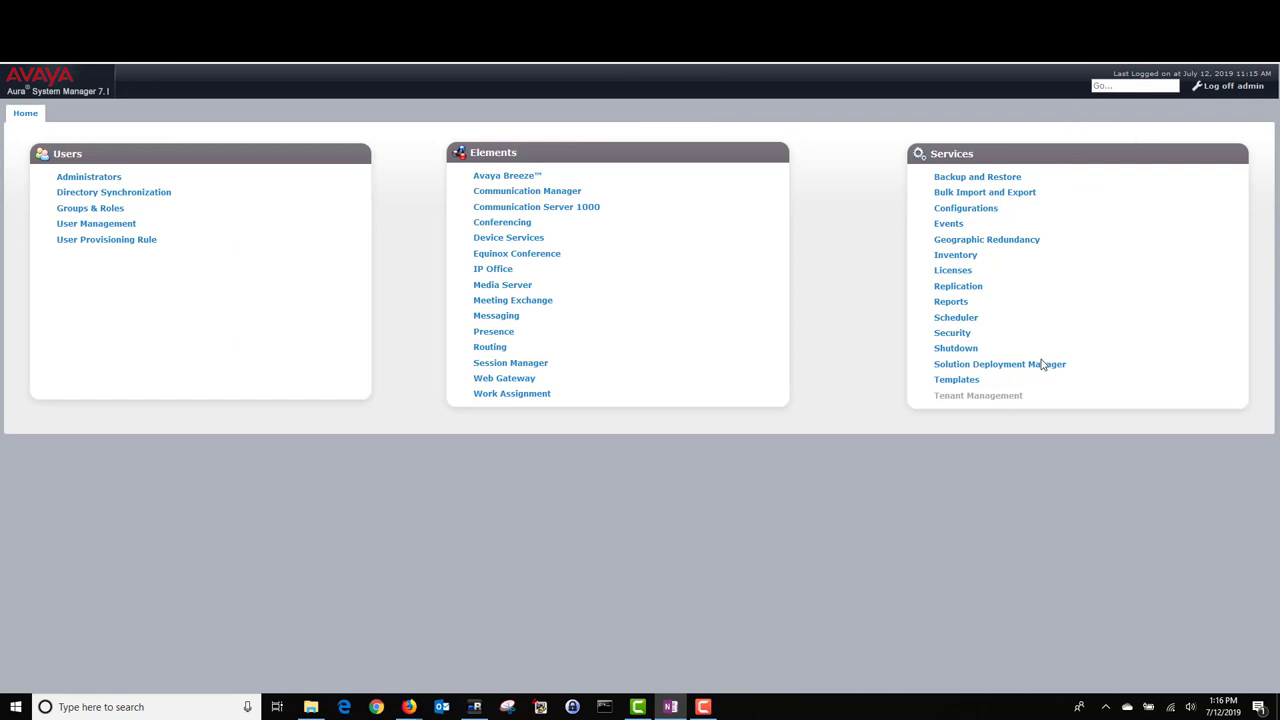
Go to Solution Deployment Manager's Download Management and bring up the Upload File form
{"action": "left_click", "coordinate": [999, 363]}
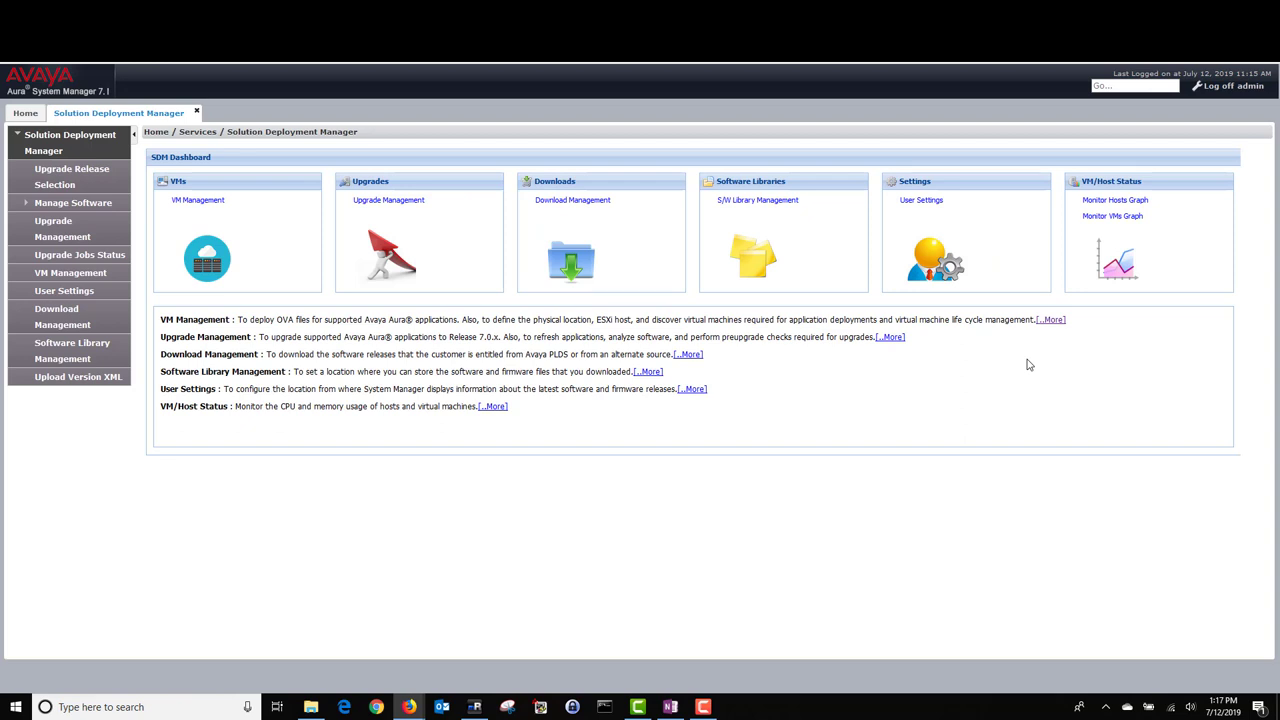
{"action": "left_click", "coordinate": [62, 316]}
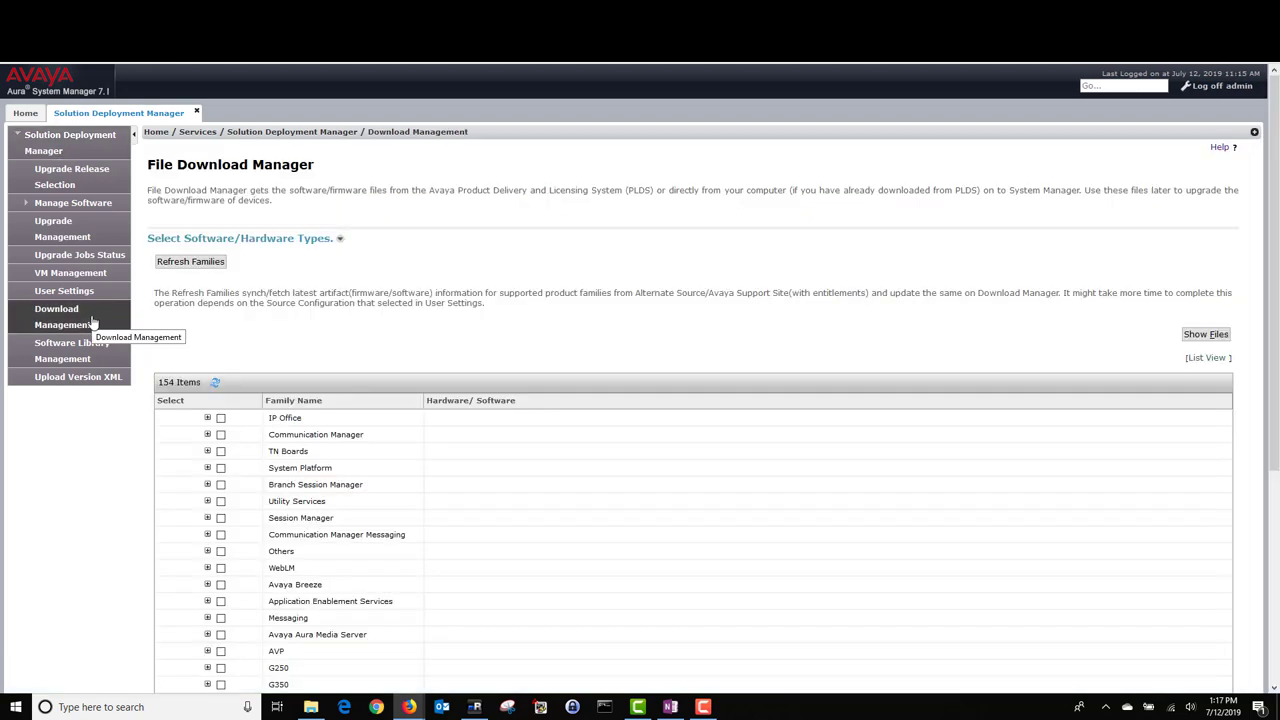
{"action": "mouse_move", "coordinate": [258, 329]}
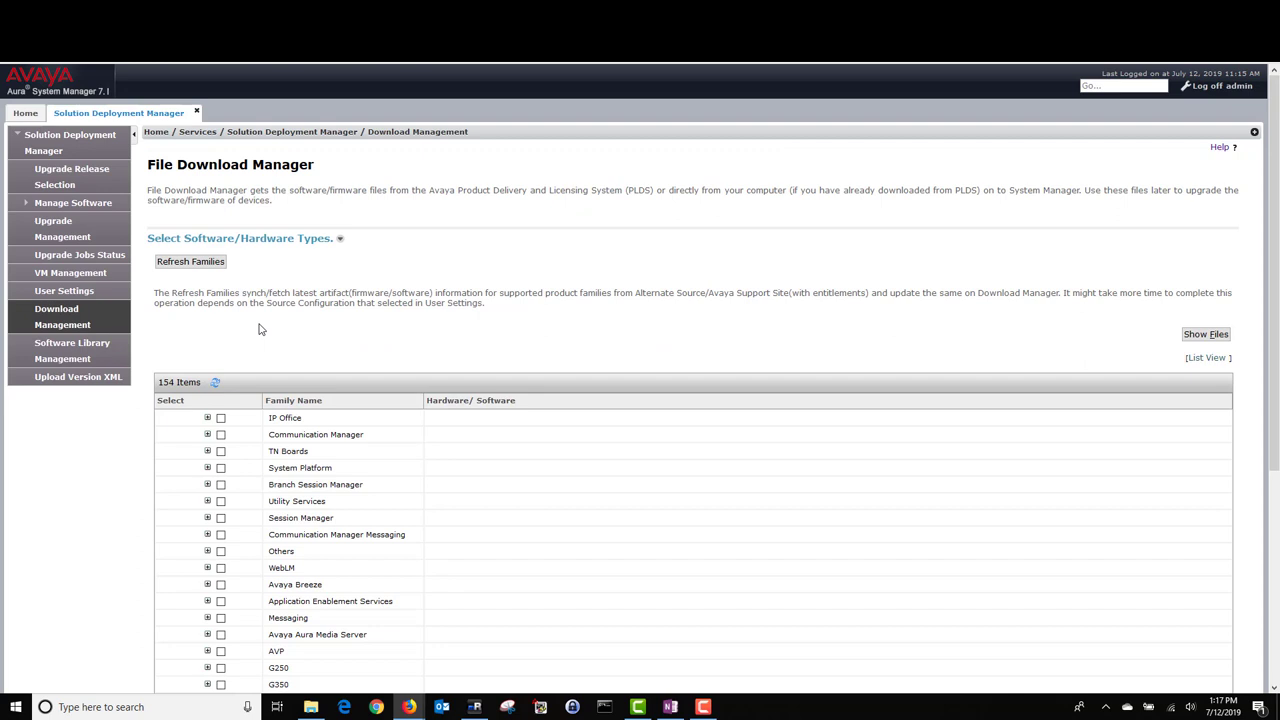
{"action": "scroll", "scroll_direction": "down", "scroll_amount": 3}
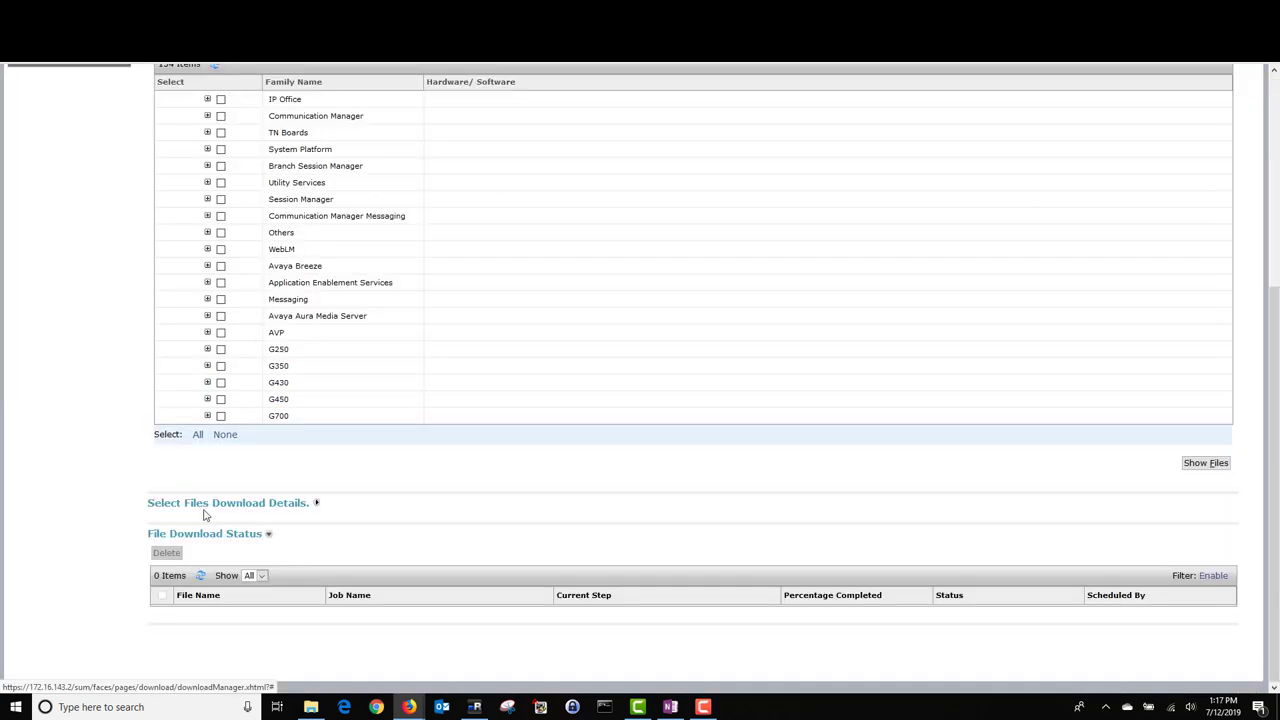
{"action": "mouse_move", "coordinate": [318, 508]}
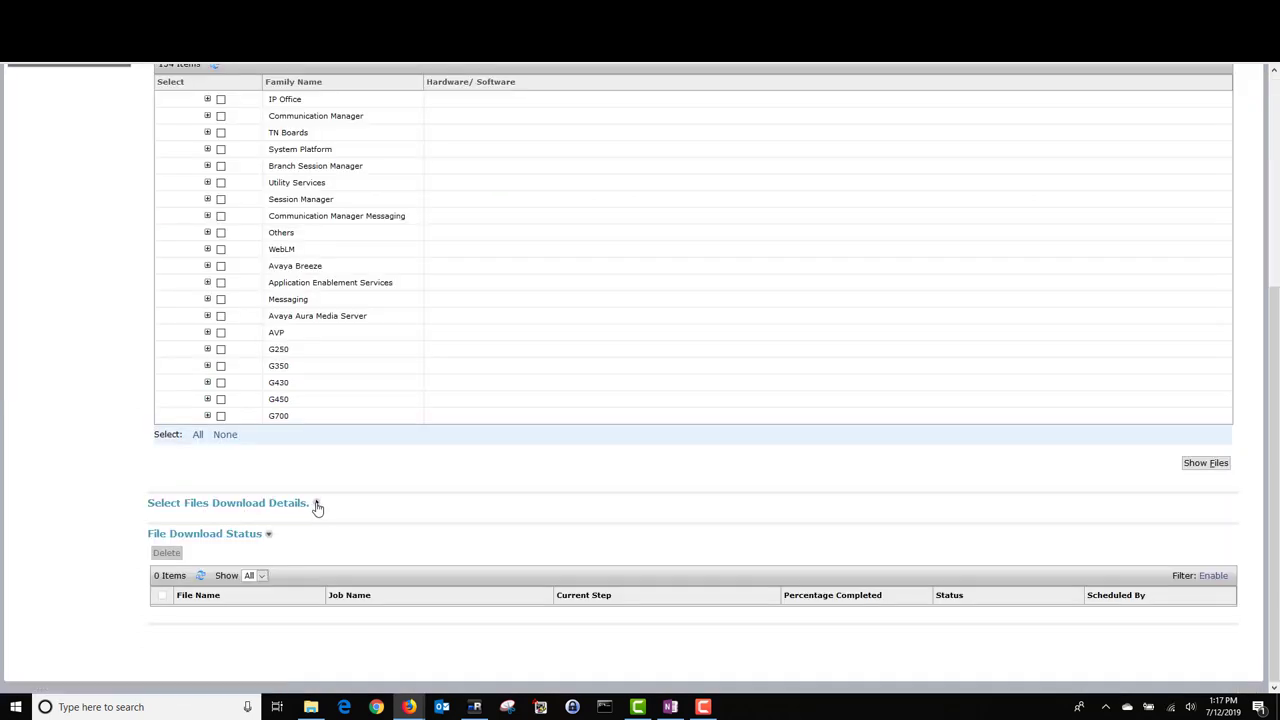
{"action": "left_click", "coordinate": [316, 502]}
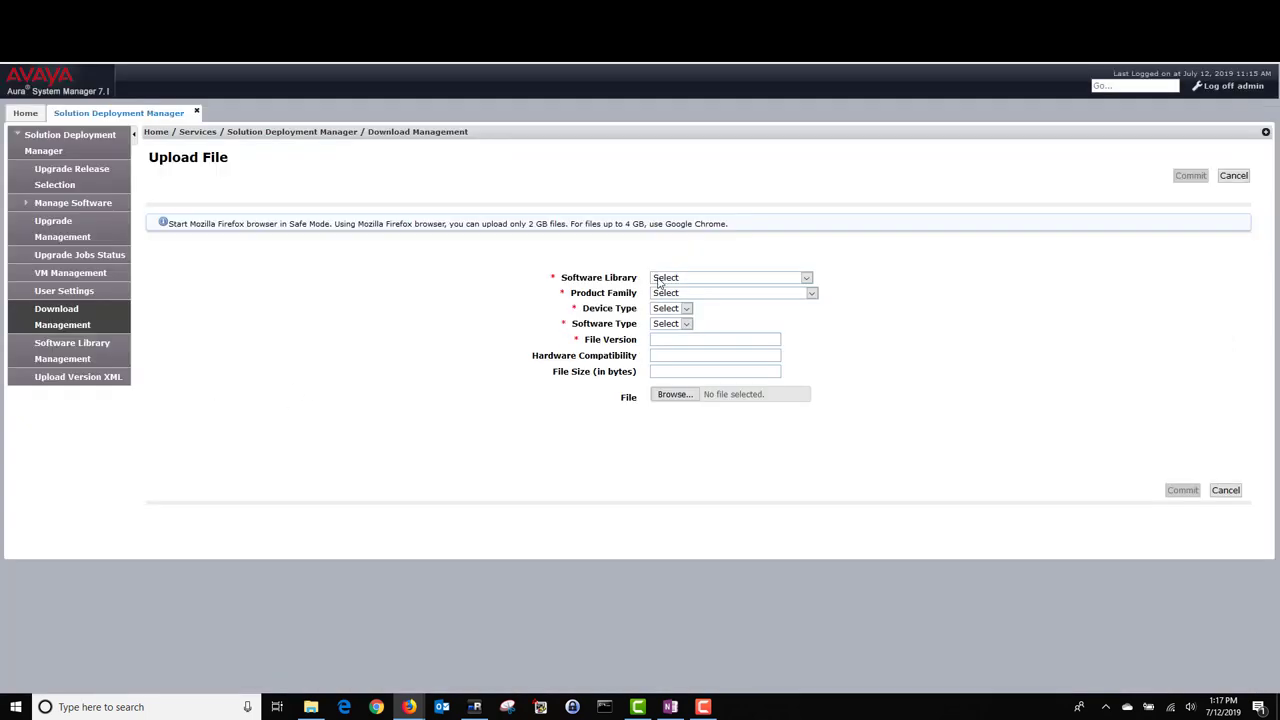
Fill the upload form: SMGR_DEFAULT_LOCAL library, AVP family, ISO types, version upgrade-avaya-avp-7.1.3.3.0.02
{"action": "left_click", "coordinate": [806, 277]}
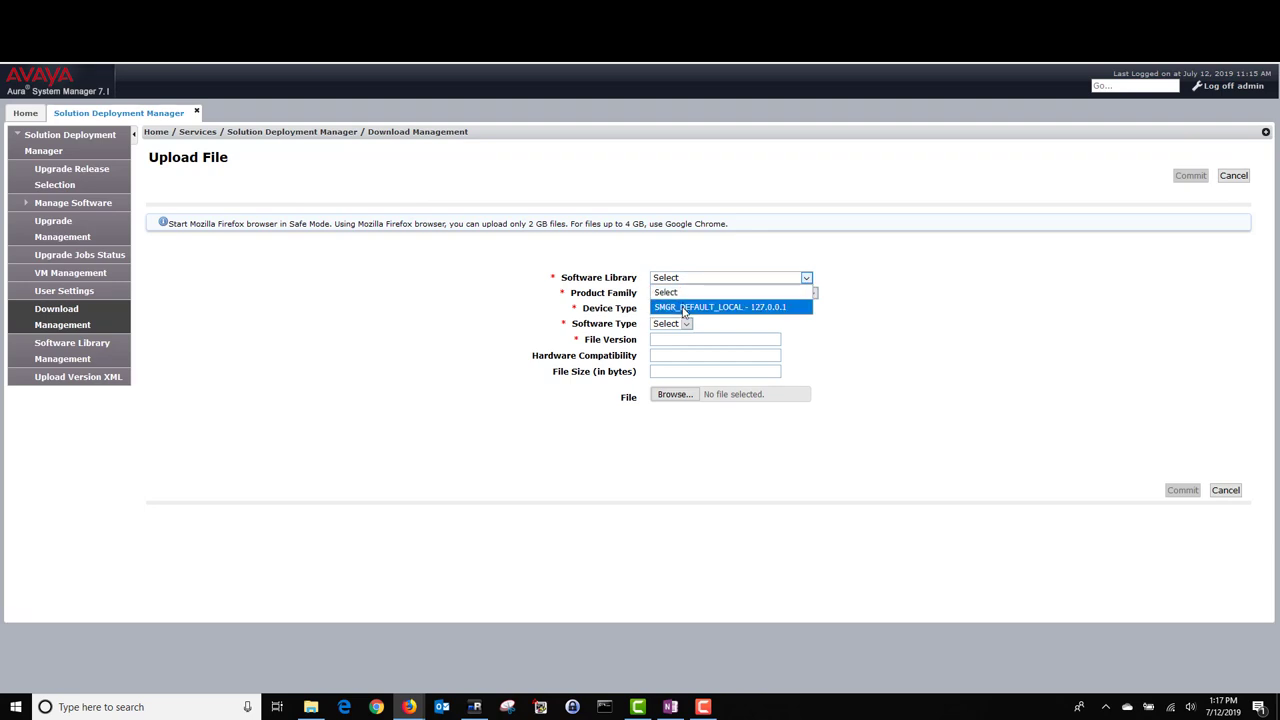
{"action": "left_click", "coordinate": [720, 307]}
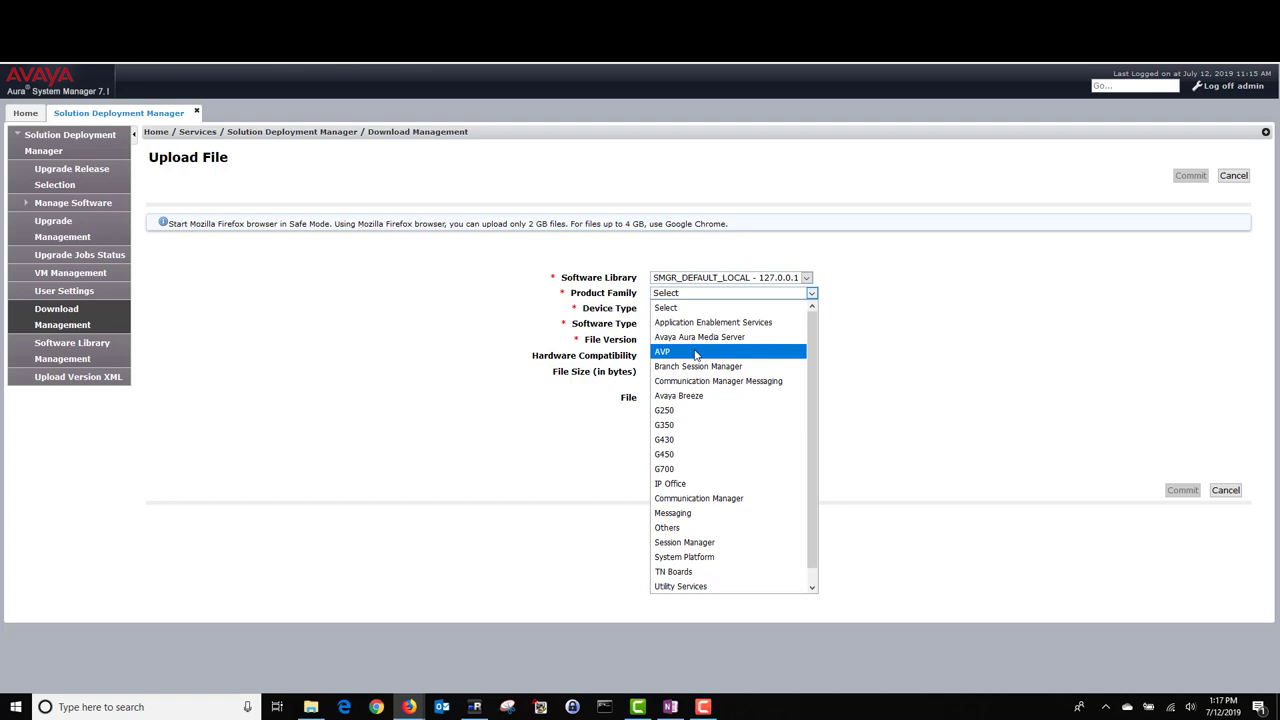
{"action": "left_click", "coordinate": [662, 351]}
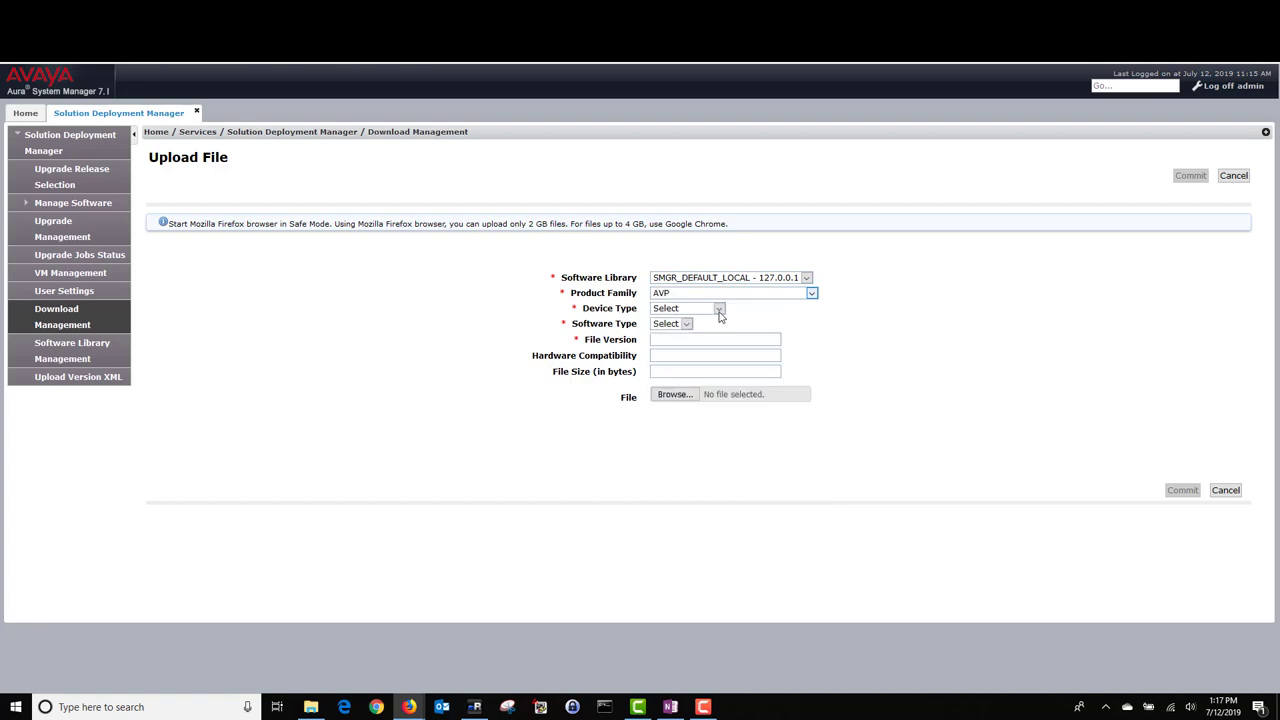
{"action": "left_click", "coordinate": [718, 308]}
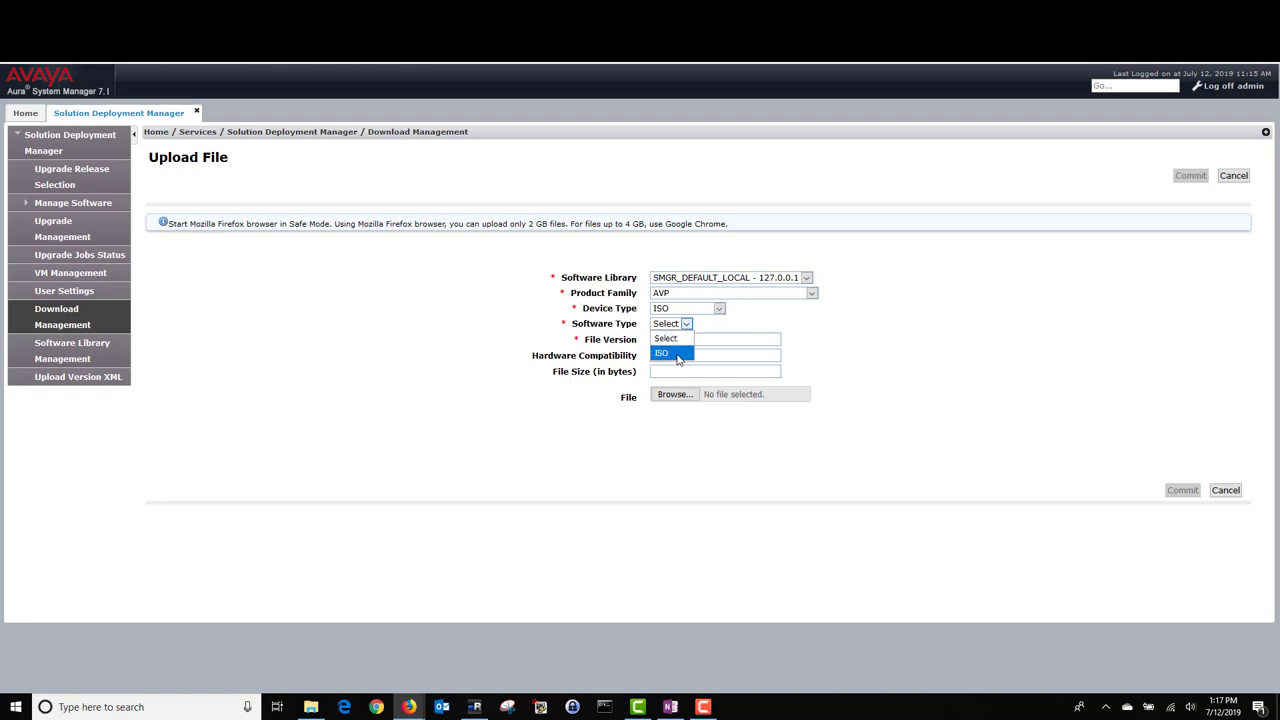
{"action": "left_click", "coordinate": [661, 353]}
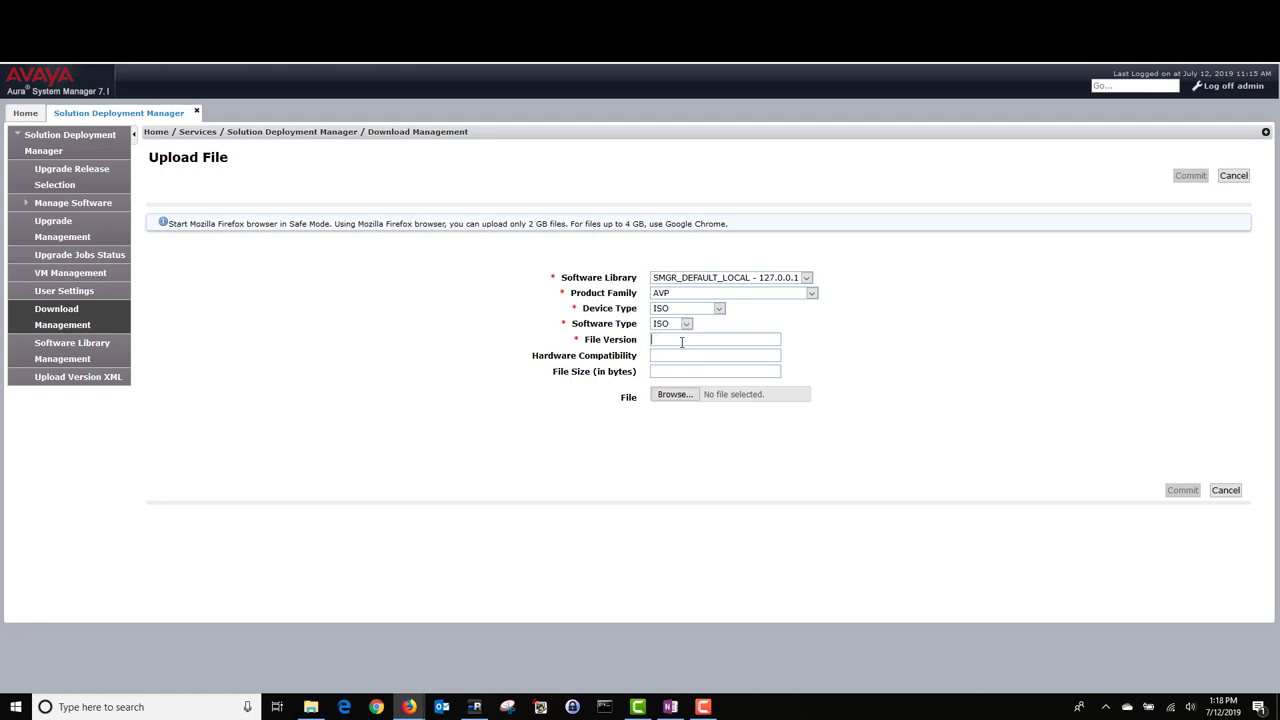
{"action": "type", "text": "up"}
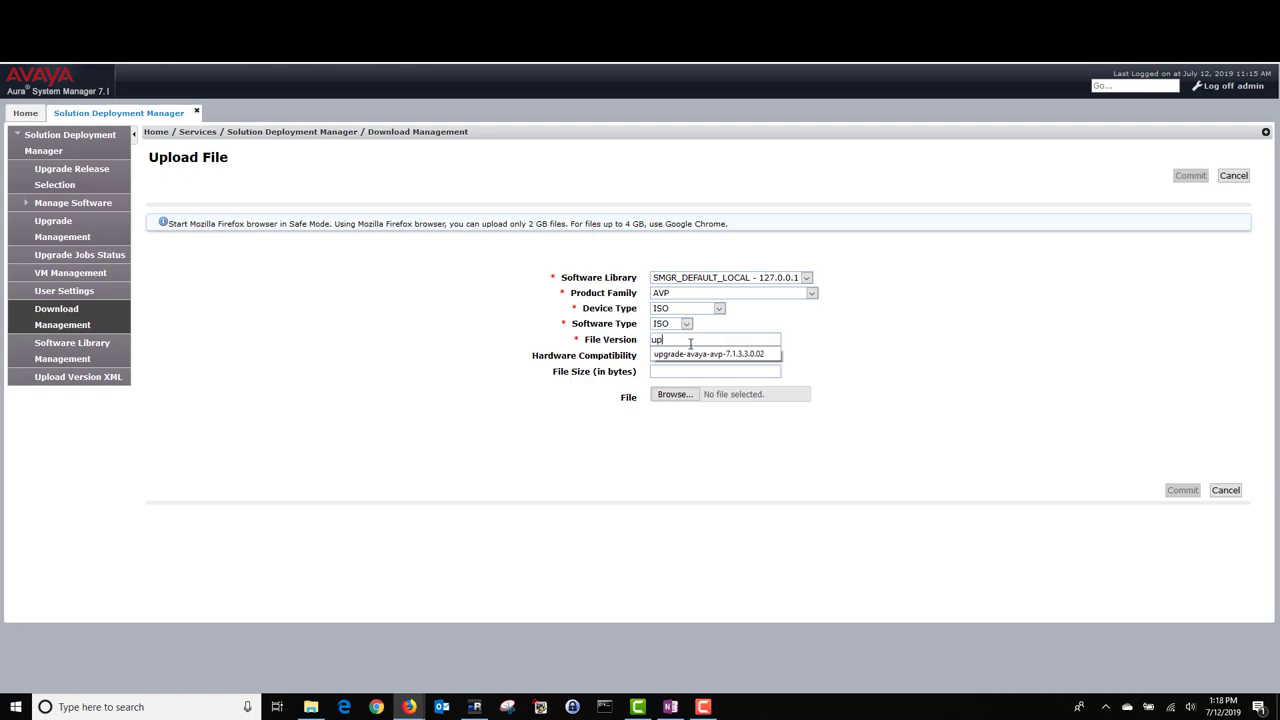
{"action": "left_click", "coordinate": [710, 354]}
{"action": "type", "text": "217512"}
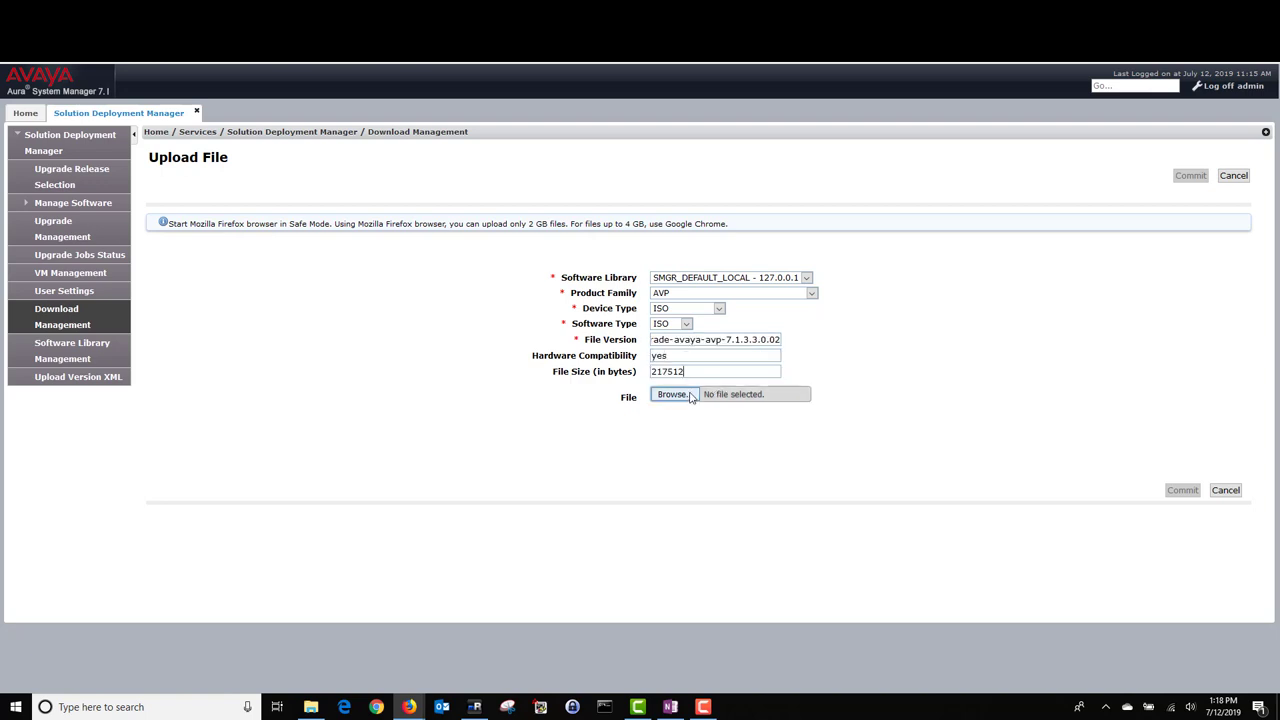
{"action": "mouse_move", "coordinate": [672, 393]}
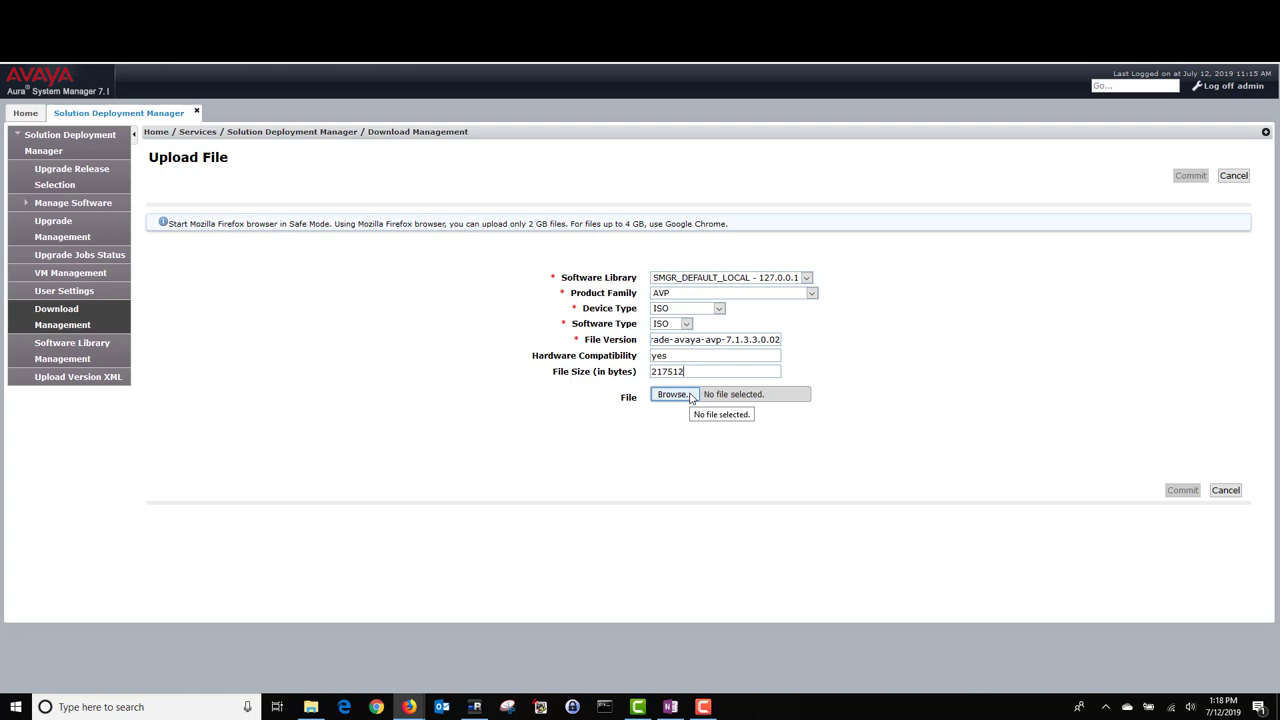
{"action": "mouse_move", "coordinate": [1168, 497]}
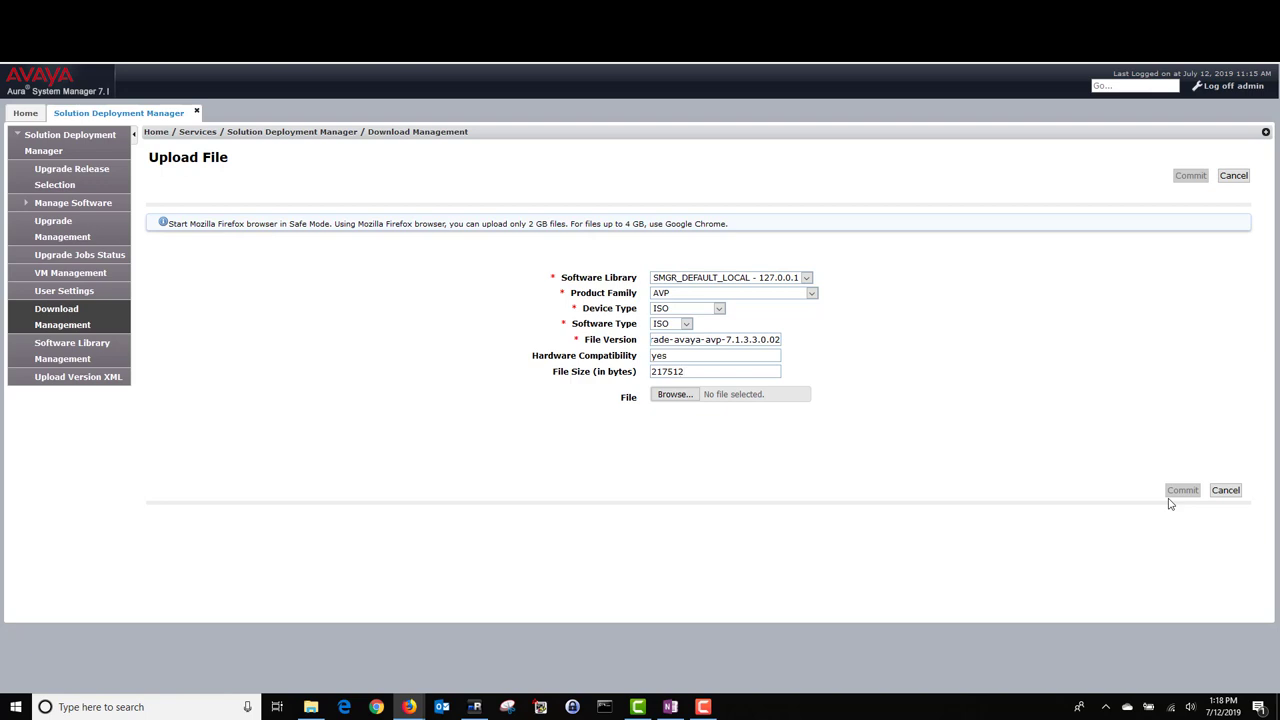
{"action": "mouse_move", "coordinate": [70, 273]}
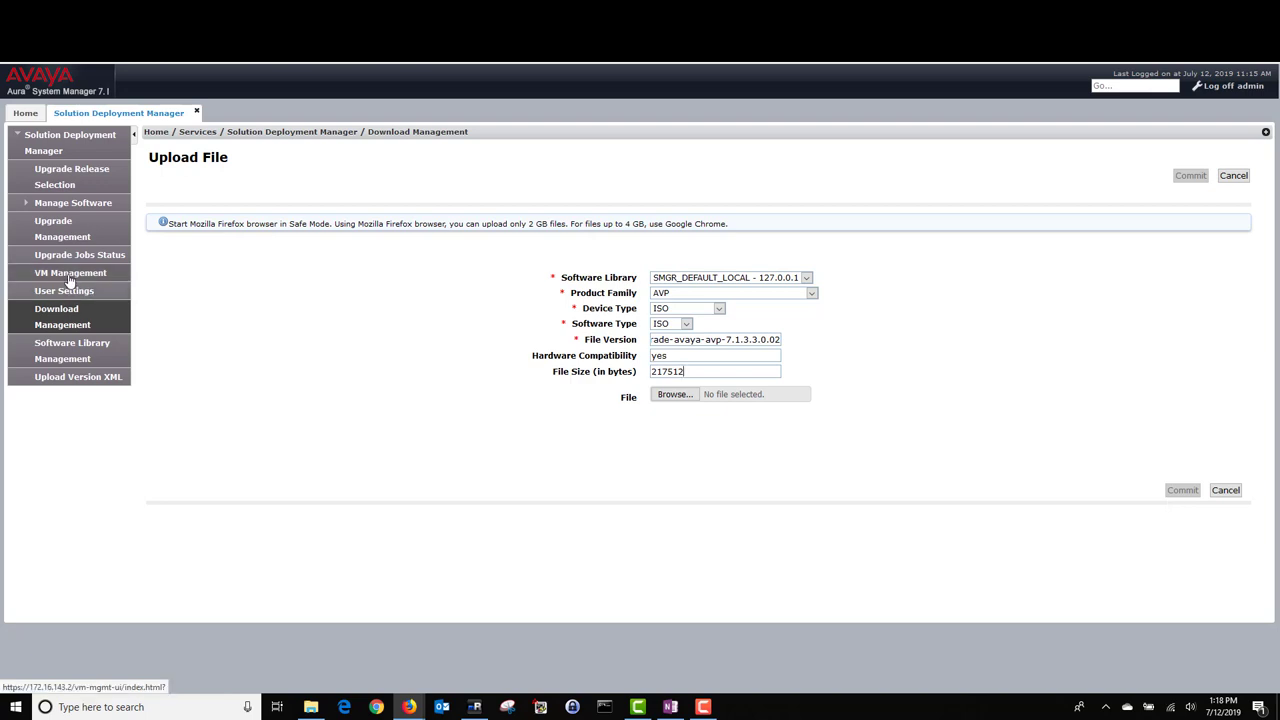
Open VM Management and select the geo-LA-test AVP 7.1.3.0.0.04 host
{"action": "left_click", "coordinate": [70, 272]}
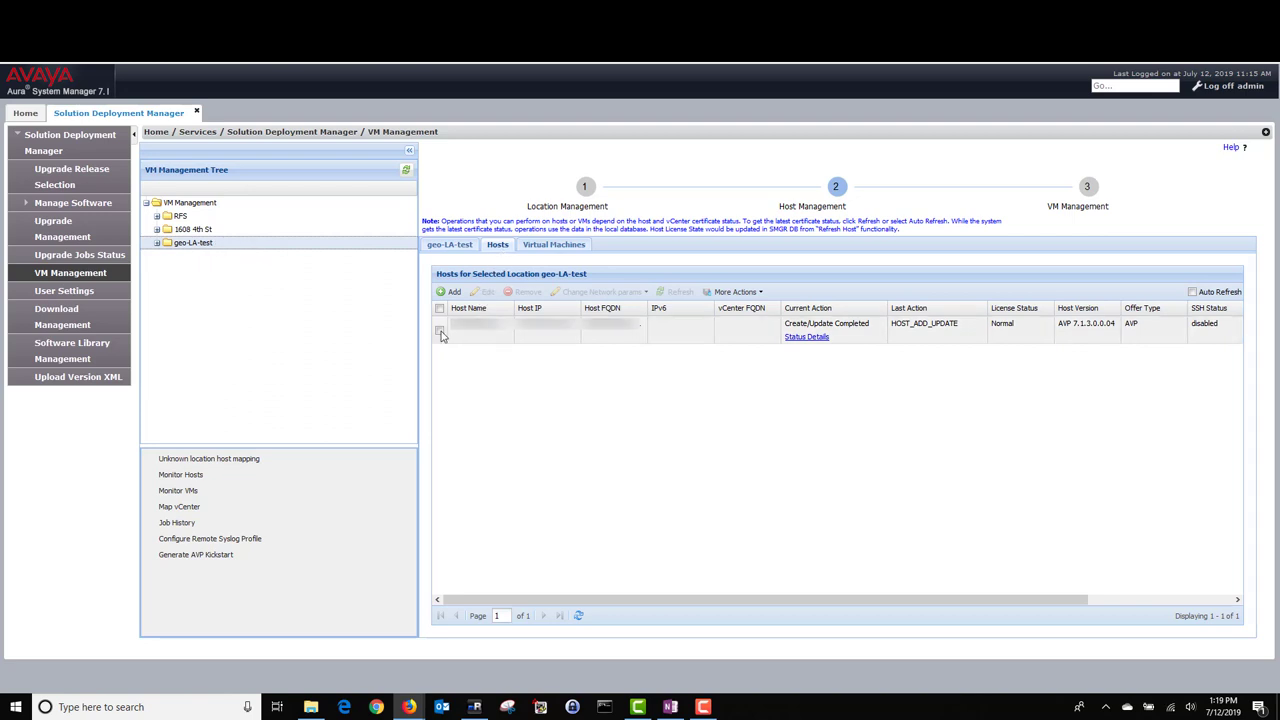
{"action": "left_click", "coordinate": [735, 291]}
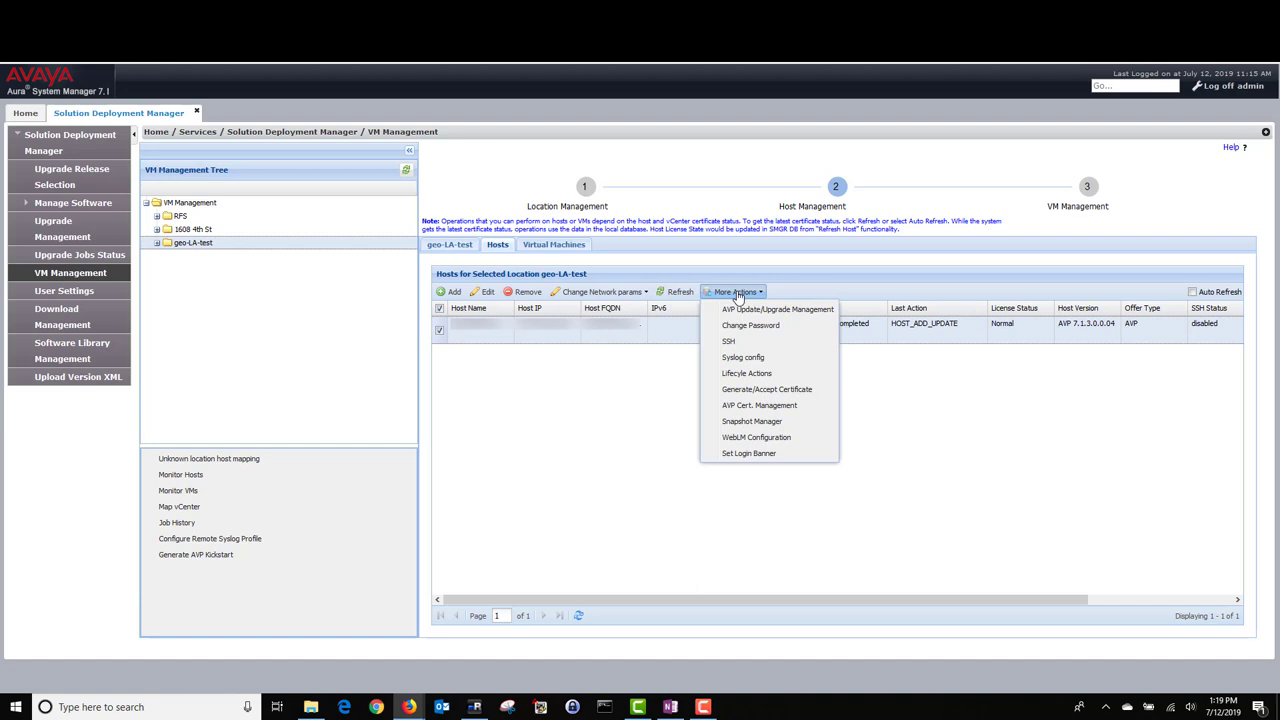
{"action": "mouse_move", "coordinate": [777, 309]}
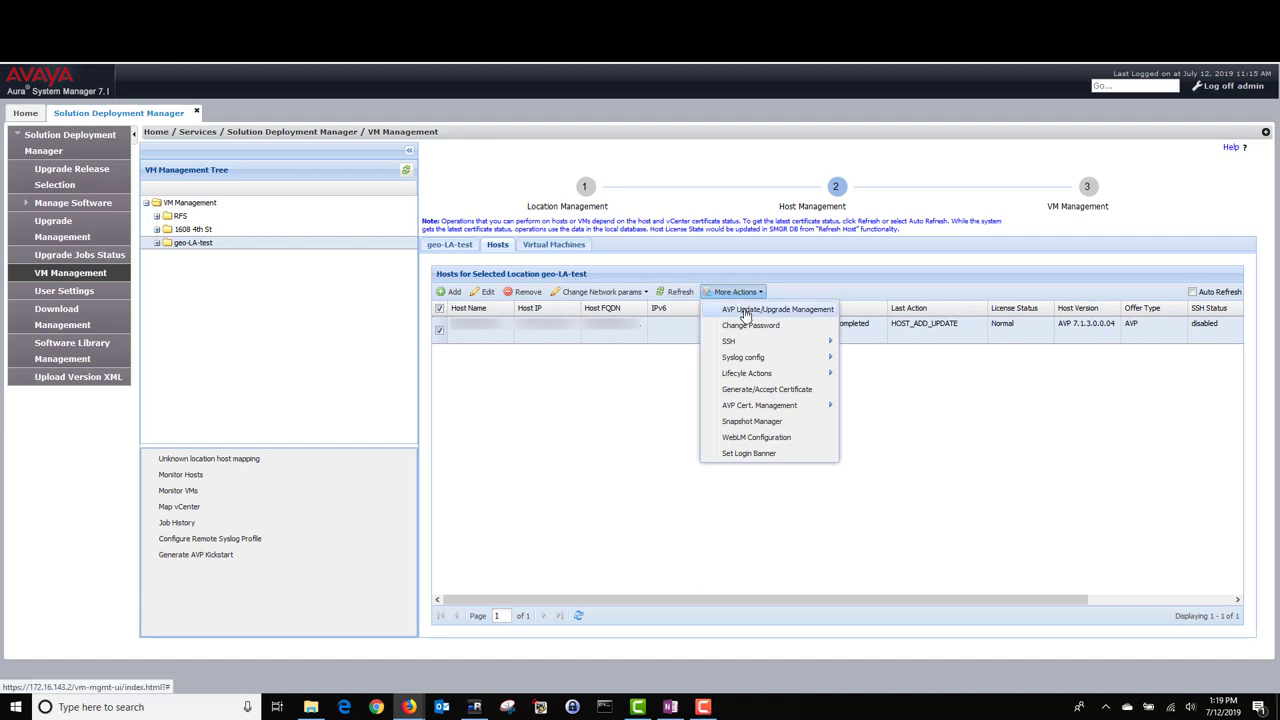
Update the AVP host with upgrade-avaya-avp-7.1.3.3.0.02.zip and review the patching status details
{"action": "left_click", "coordinate": [777, 309]}
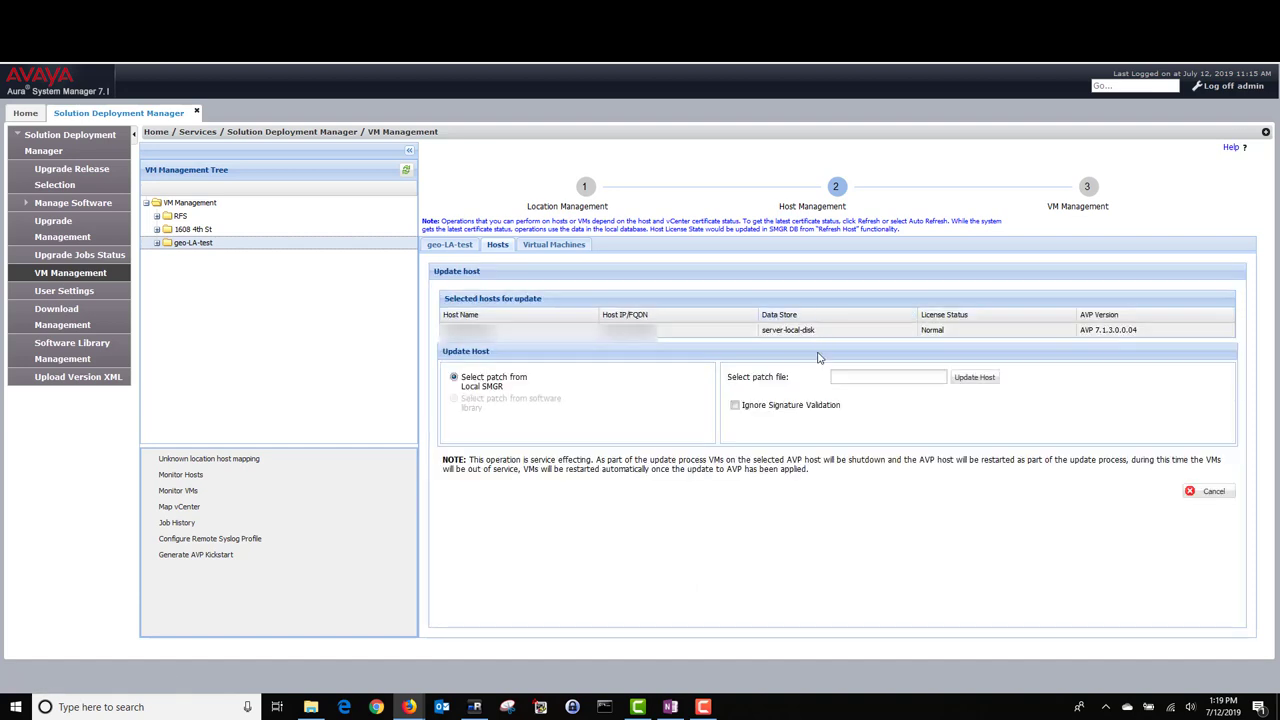
{"action": "mouse_move", "coordinate": [777, 388]}
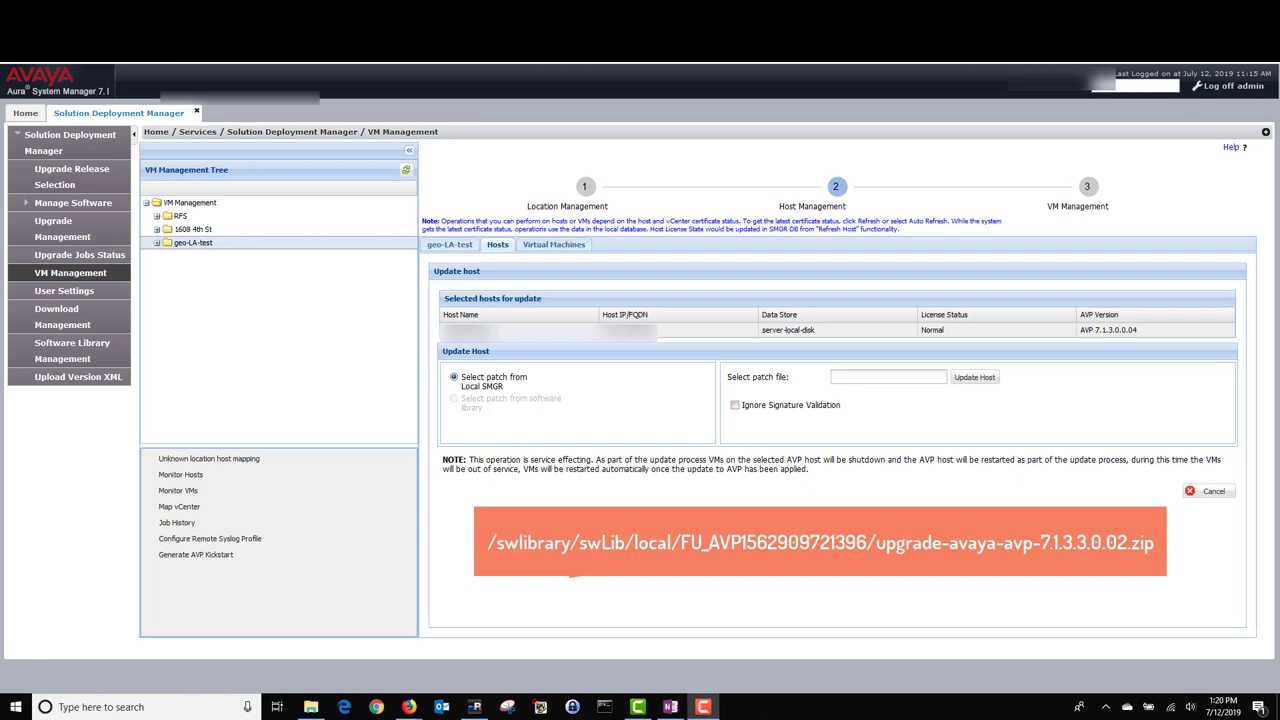
{"action": "type", "text": "ade-avaya-avp-7.1.3.3.0.02.zip"}
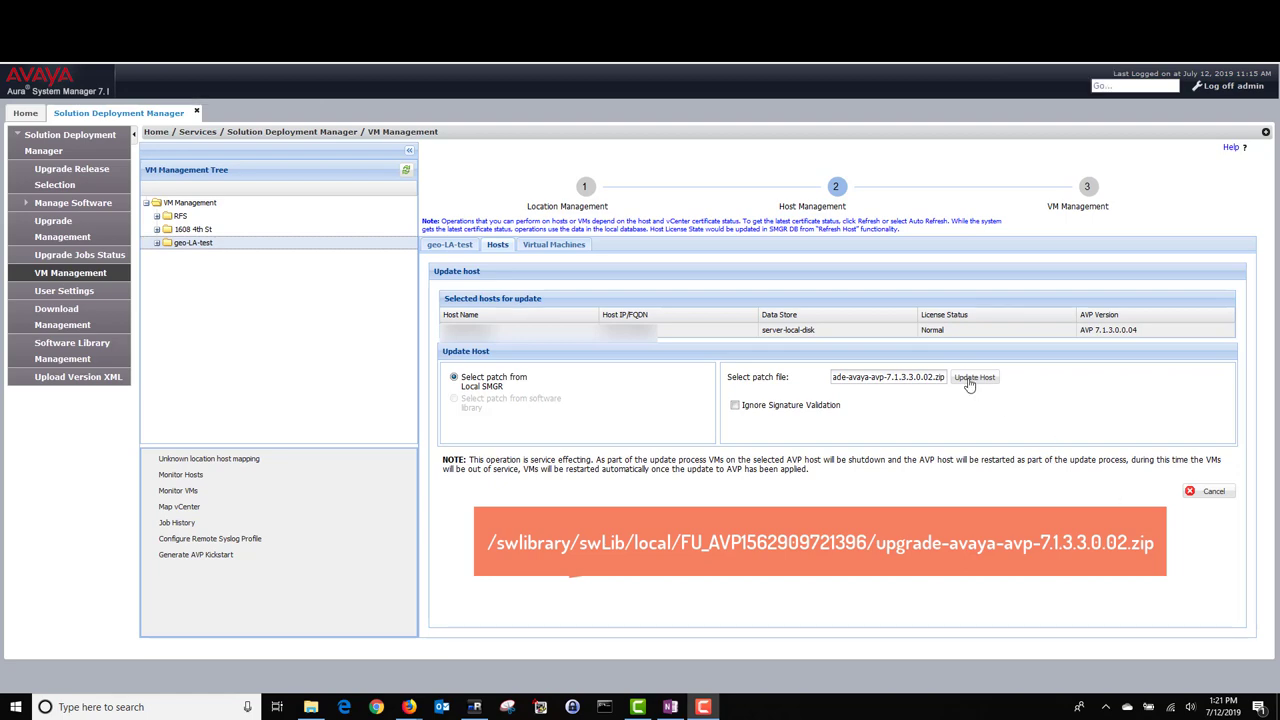
{"action": "left_click", "coordinate": [974, 377]}
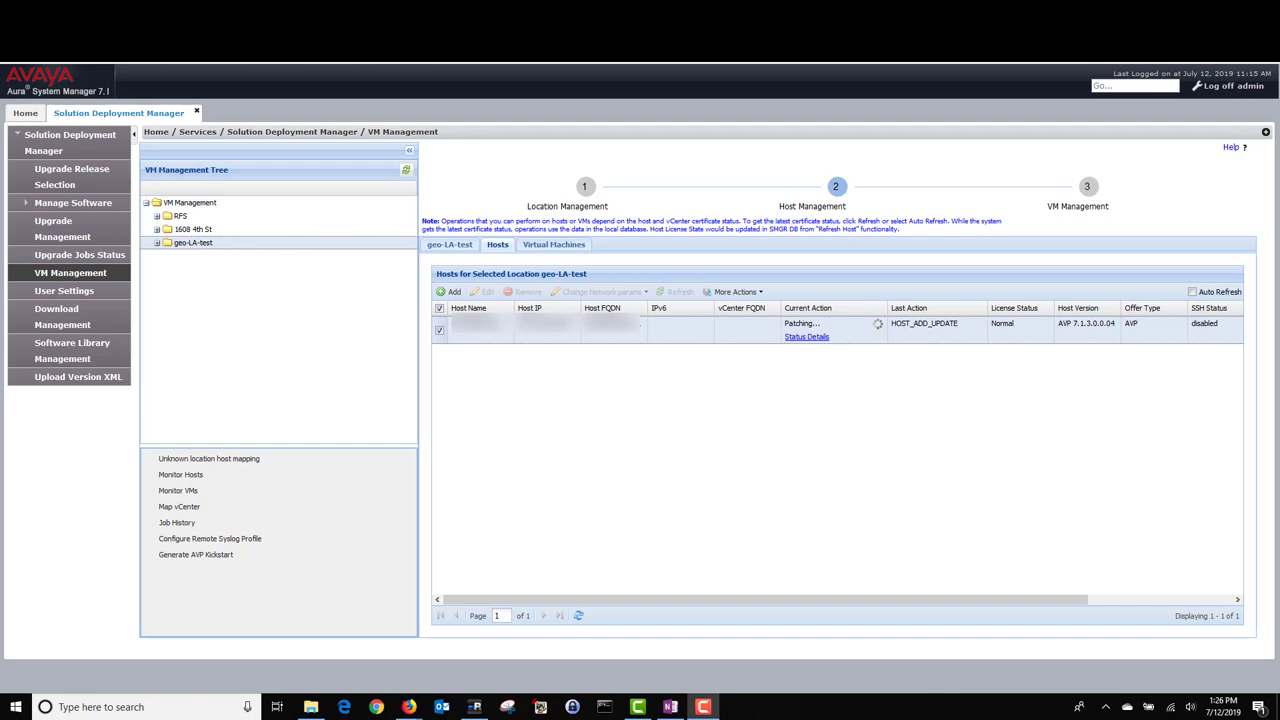
{"action": "left_click", "coordinate": [807, 337]}
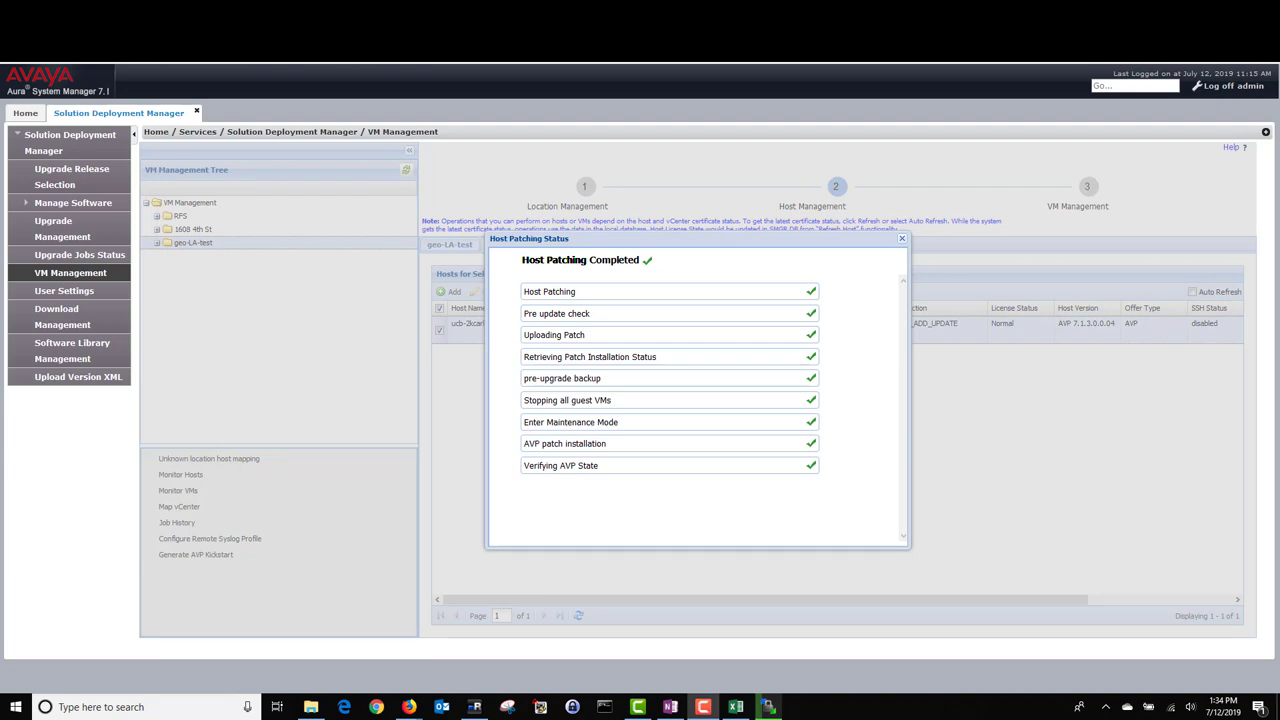
{"action": "left_click", "coordinate": [901, 239]}
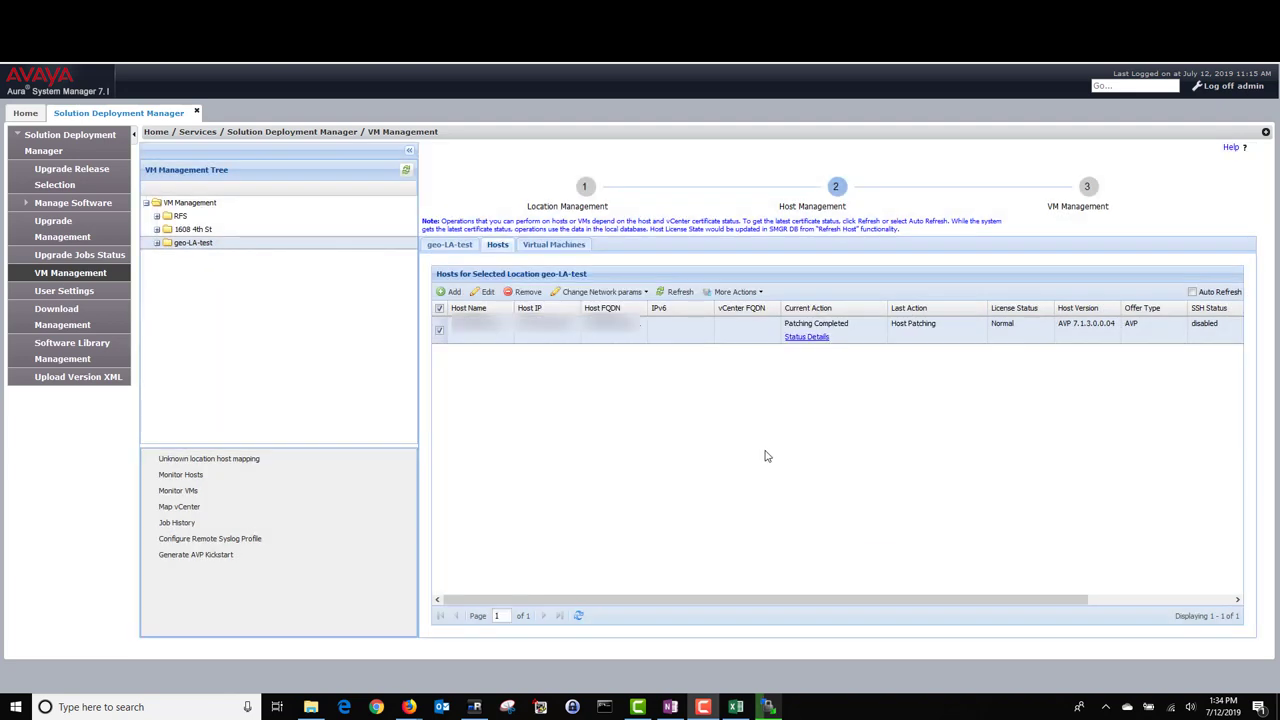